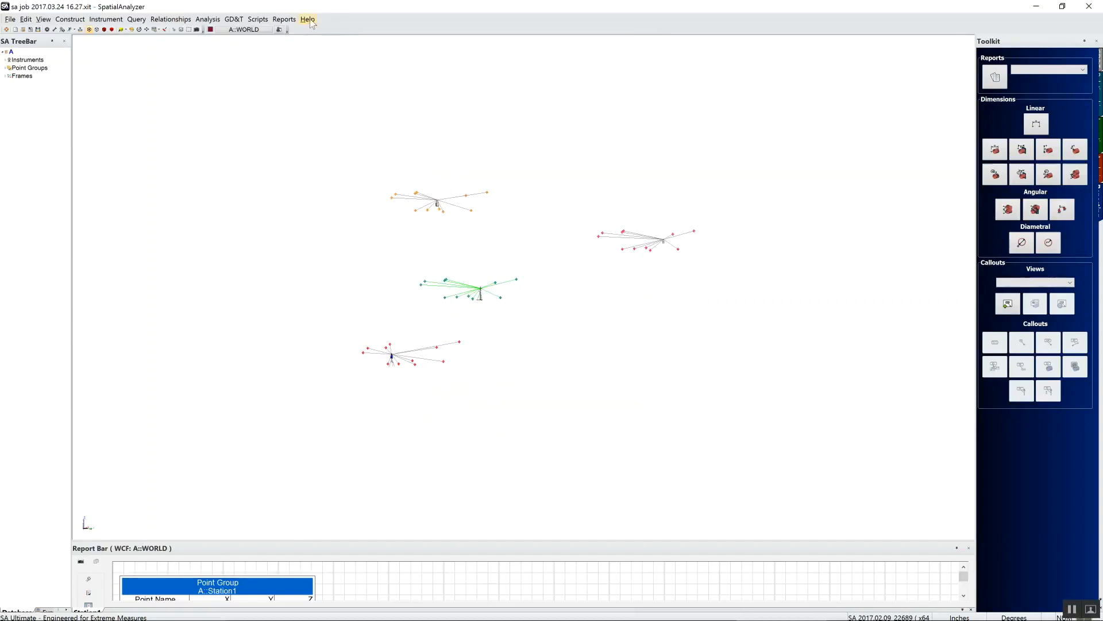
Open the USMN.xit sample job from SpatialAnalyzer's bundled sample files
click(307, 19)
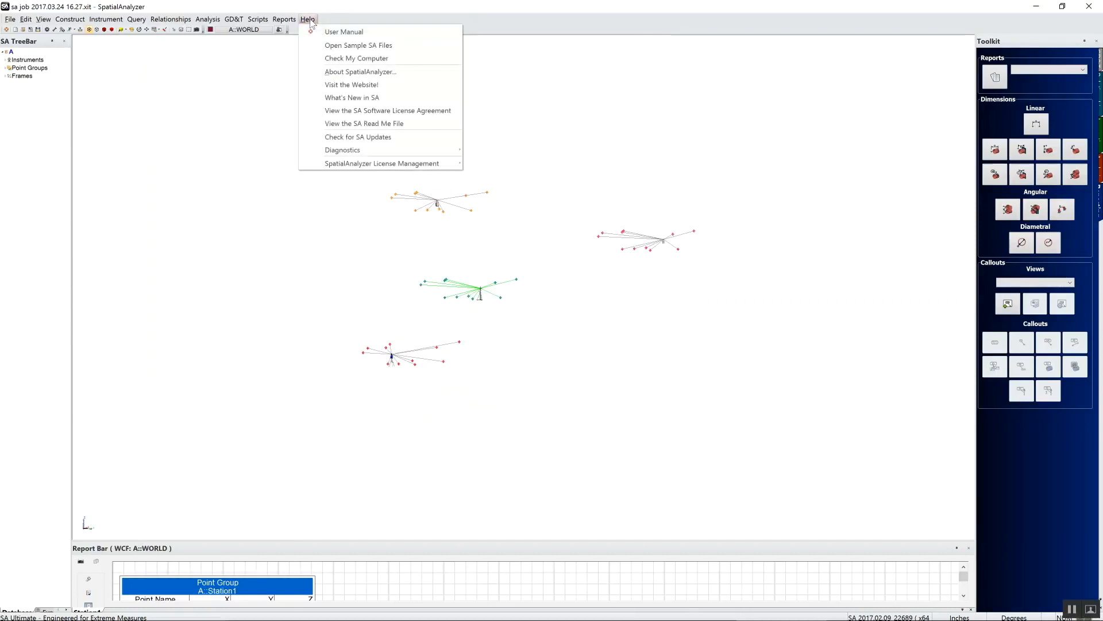
click(358, 45)
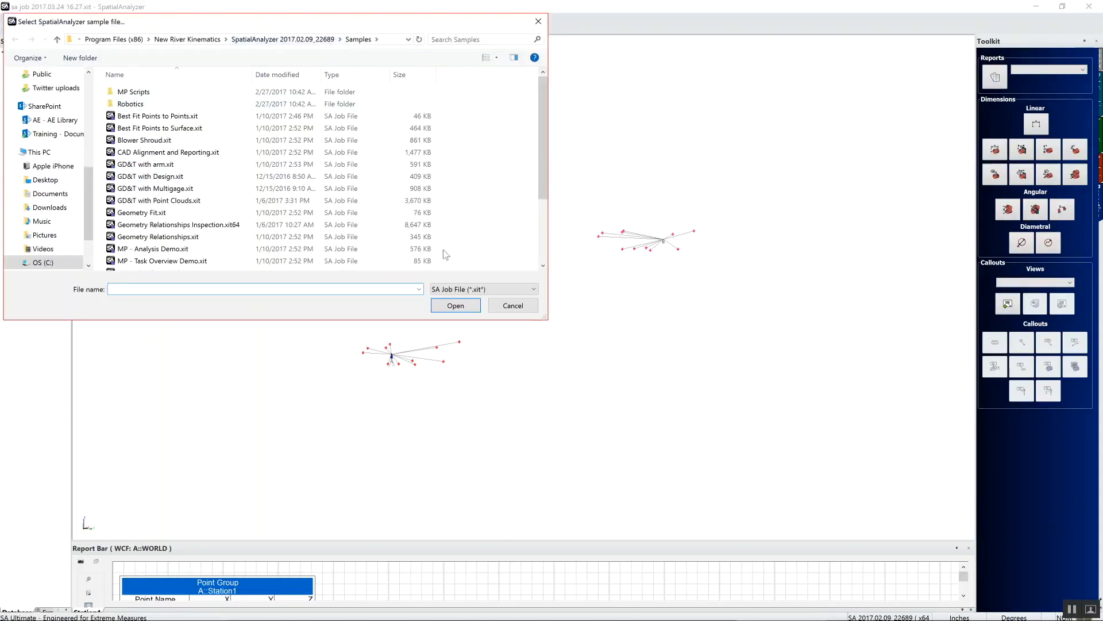
scroll(down, 3)
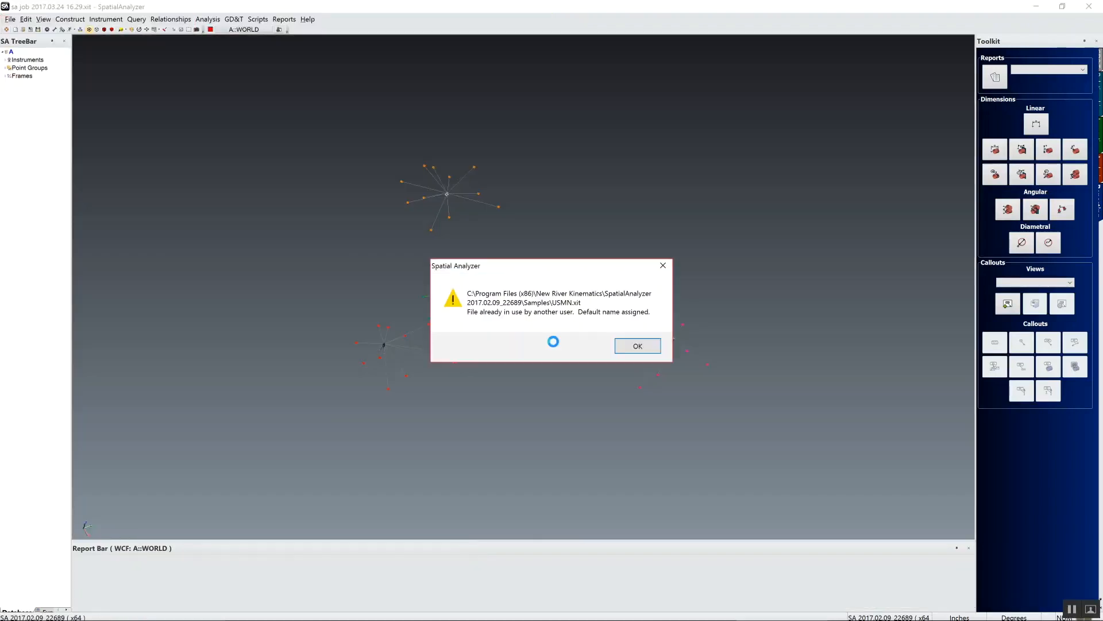
Dismiss the default-name notice and set the 3D view background to solid white
click(636, 346)
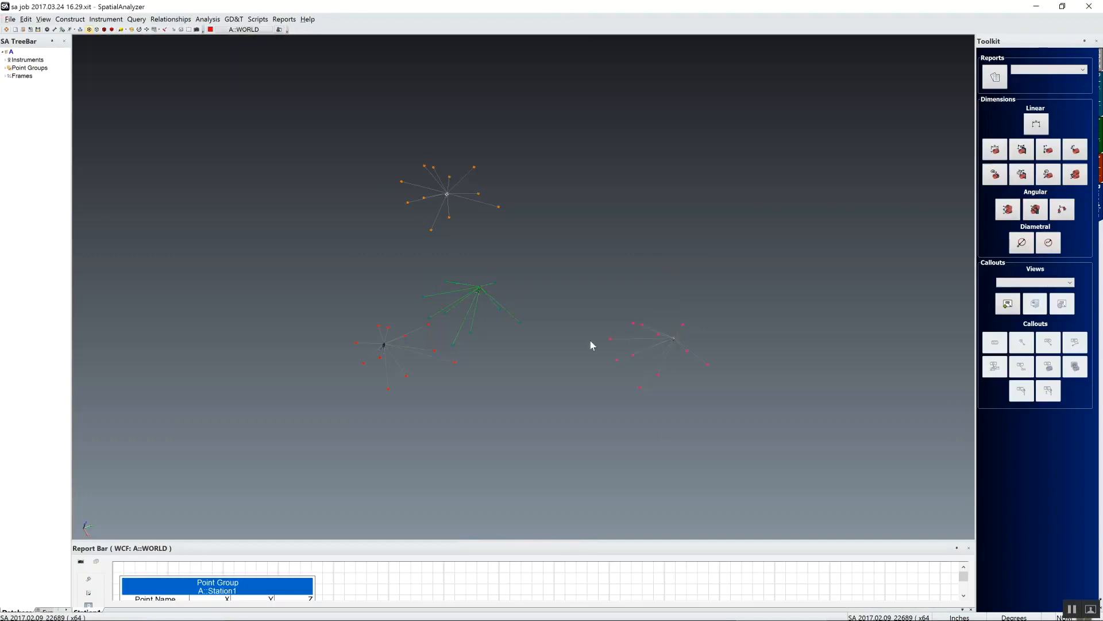
click(129, 28)
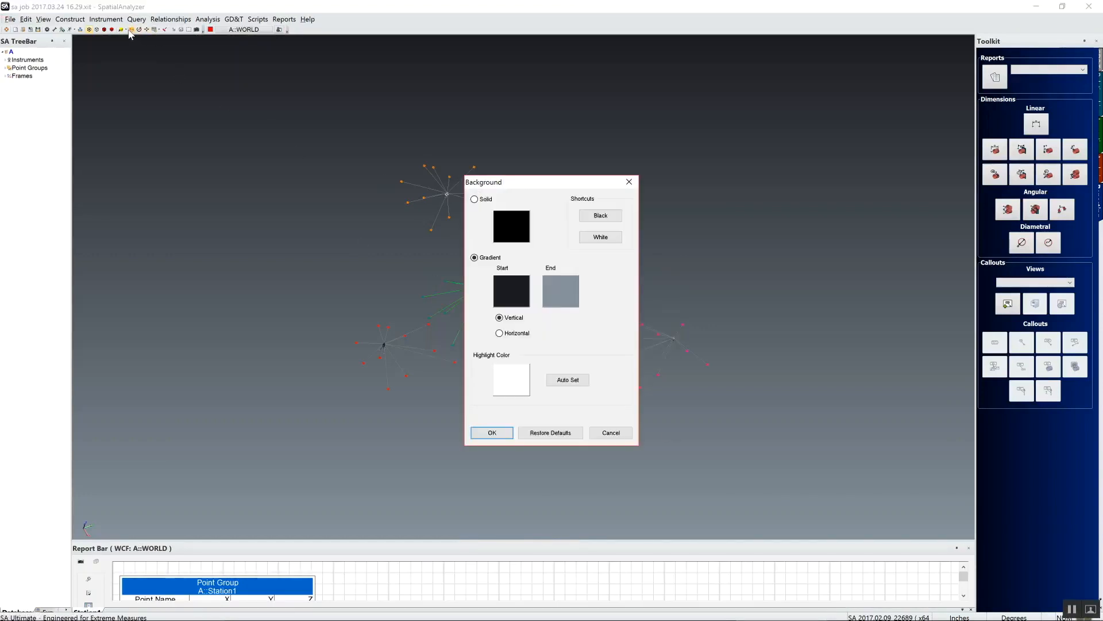
click(492, 432)
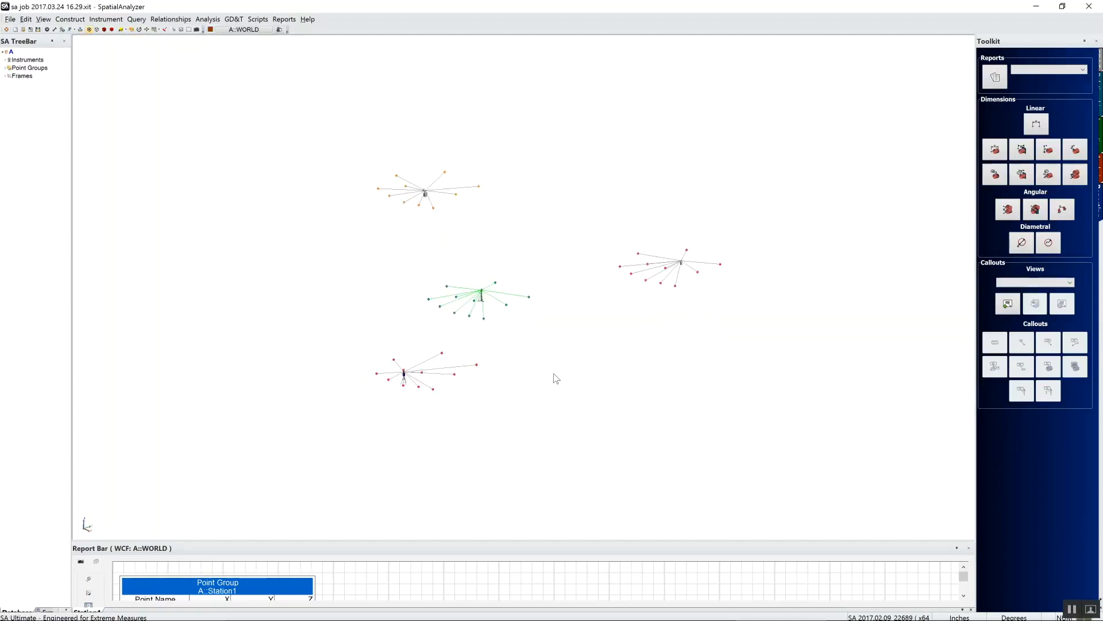
mouse_move(393, 395)
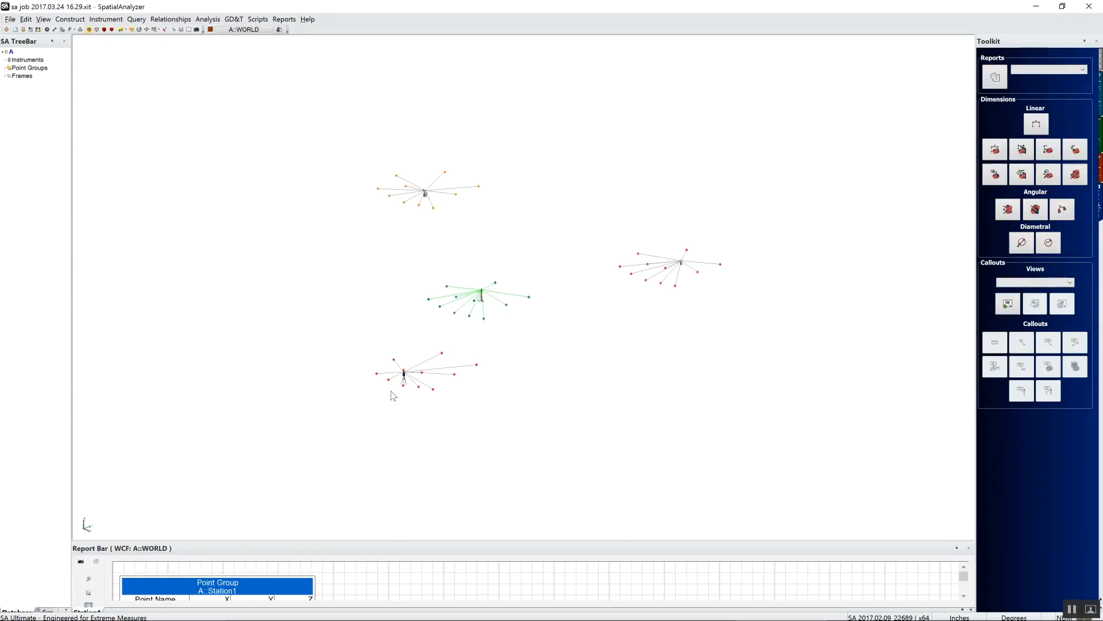
mouse_move(622, 332)
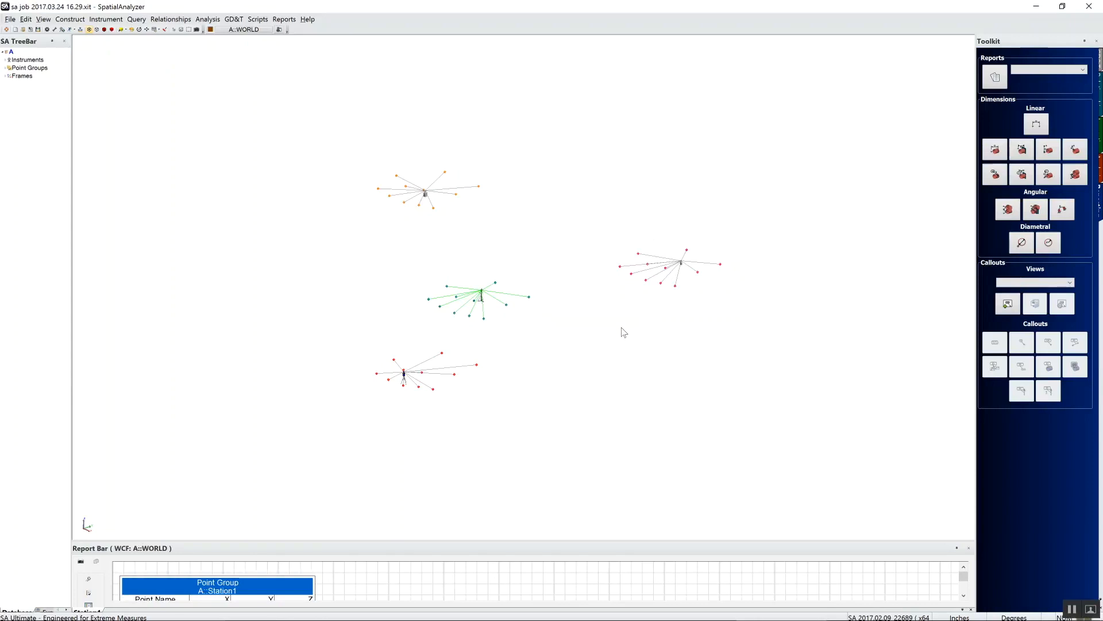
mouse_move(568, 280)
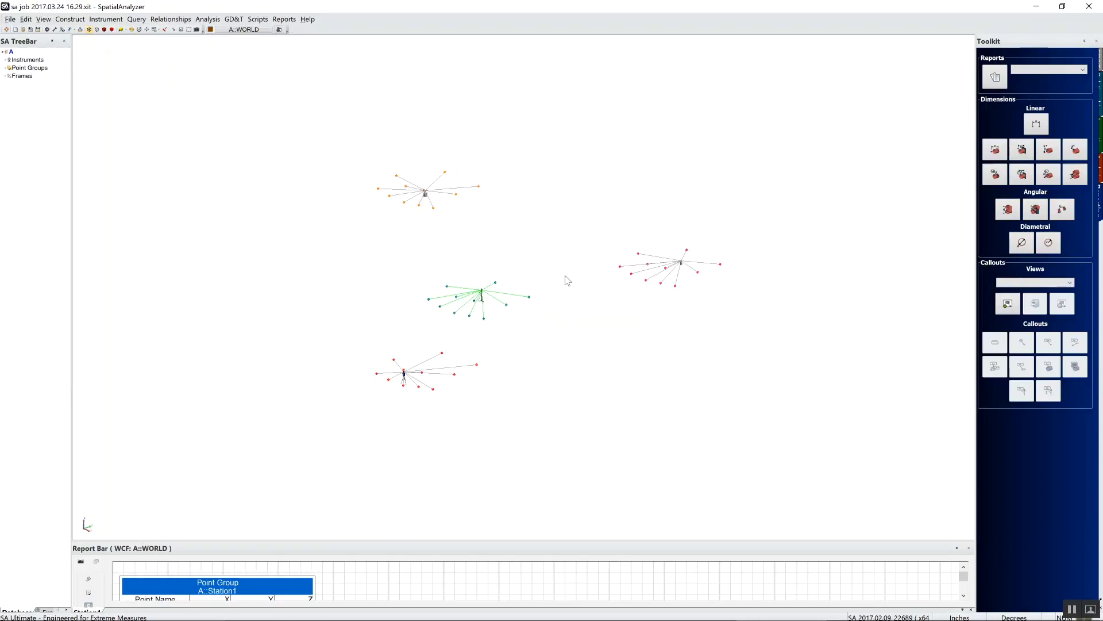
mouse_move(407, 360)
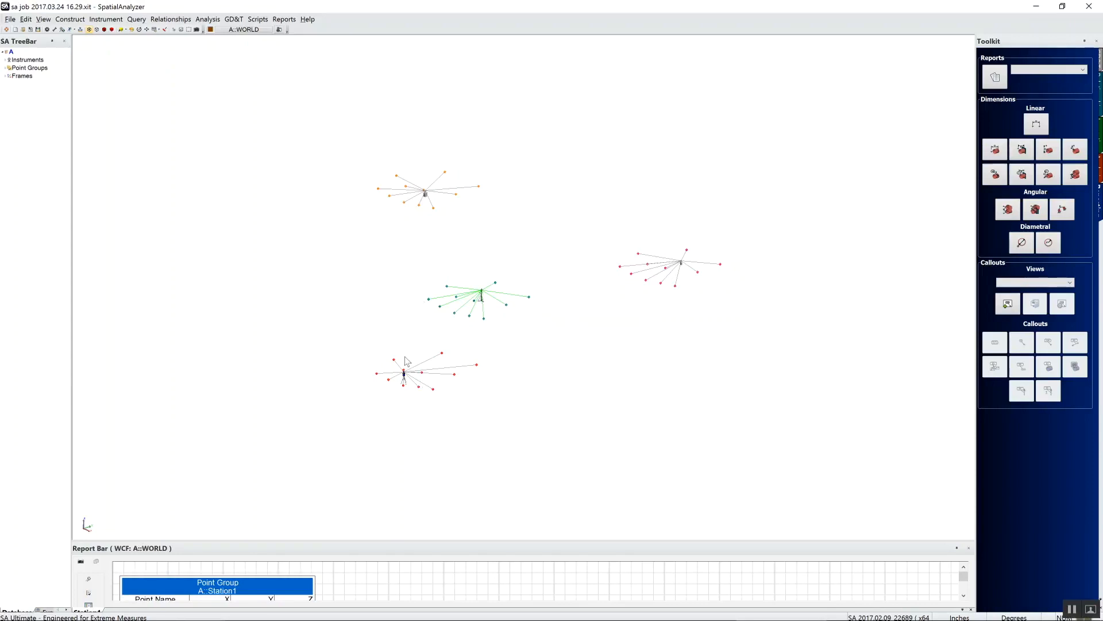
mouse_move(401, 224)
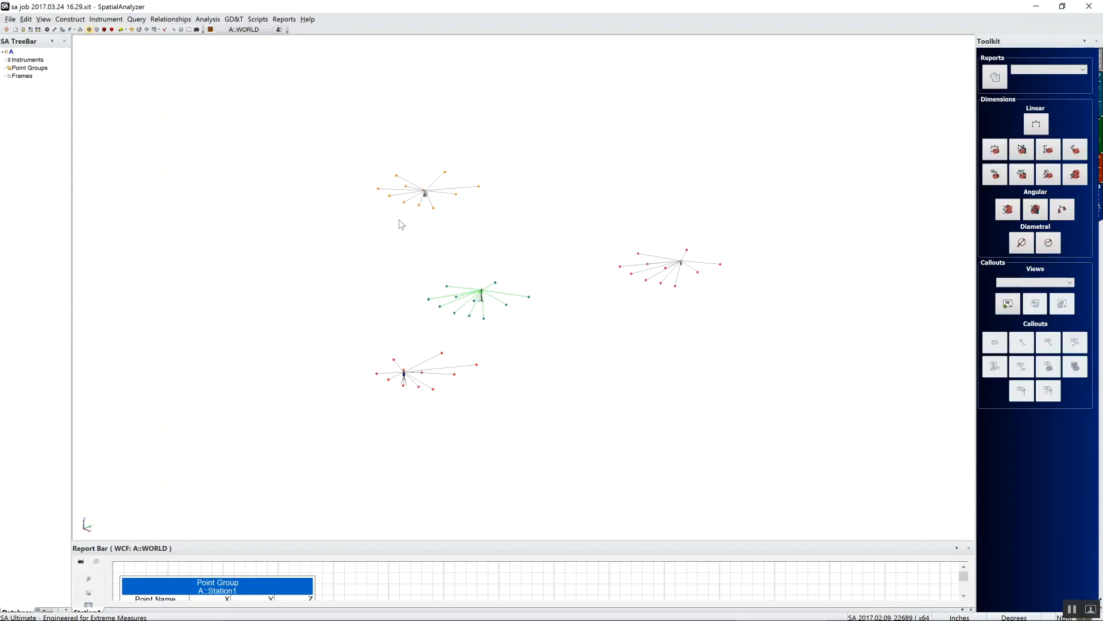
mouse_move(664, 290)
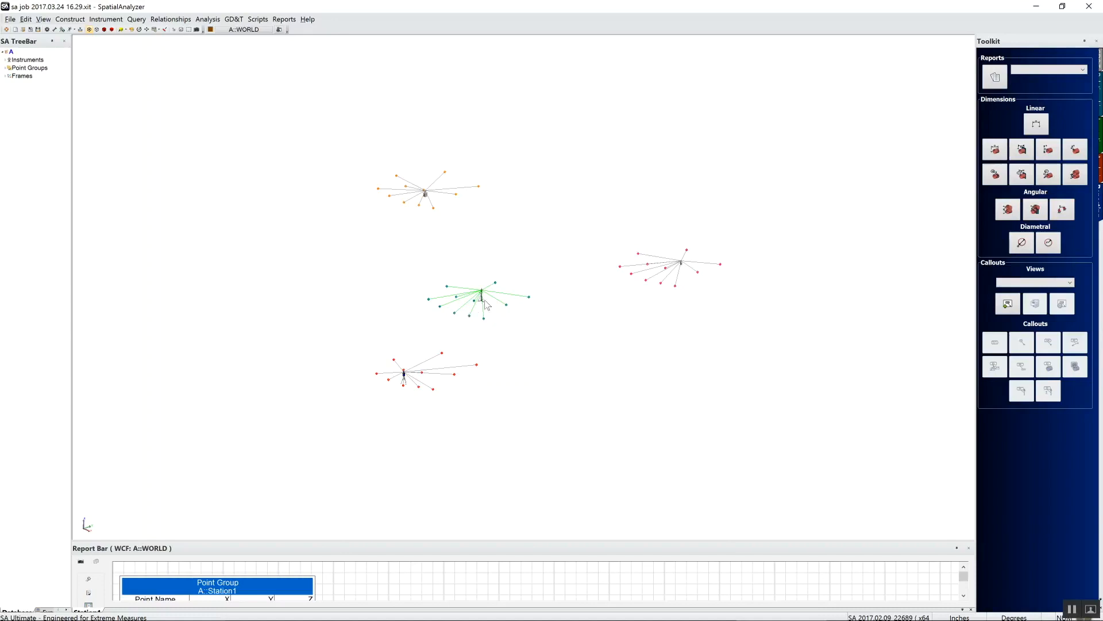
mouse_move(580, 298)
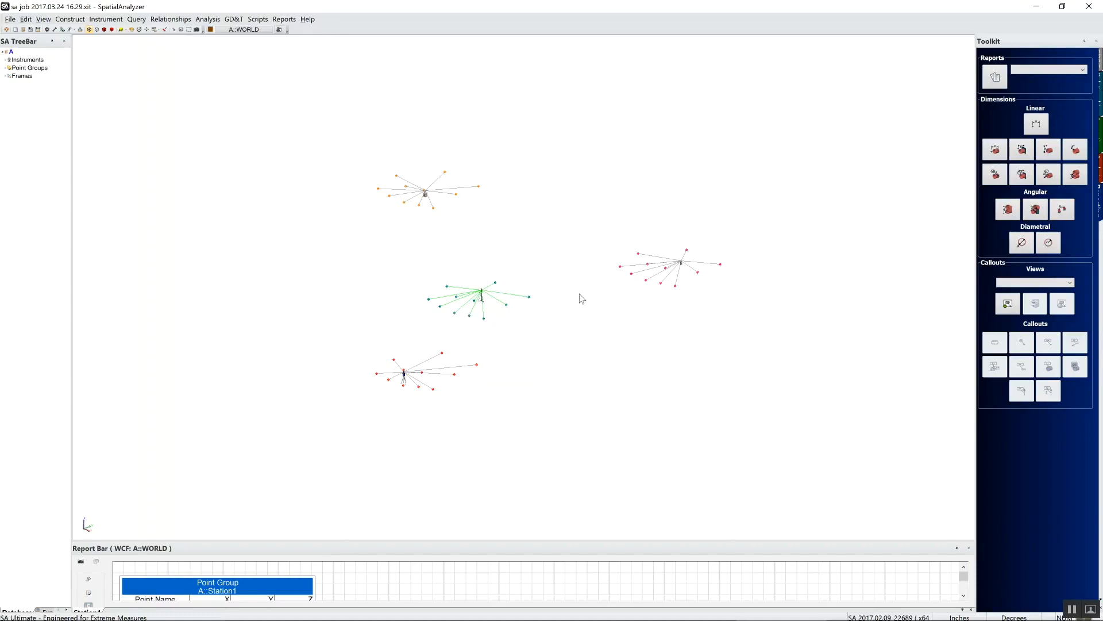
mouse_move(492, 220)
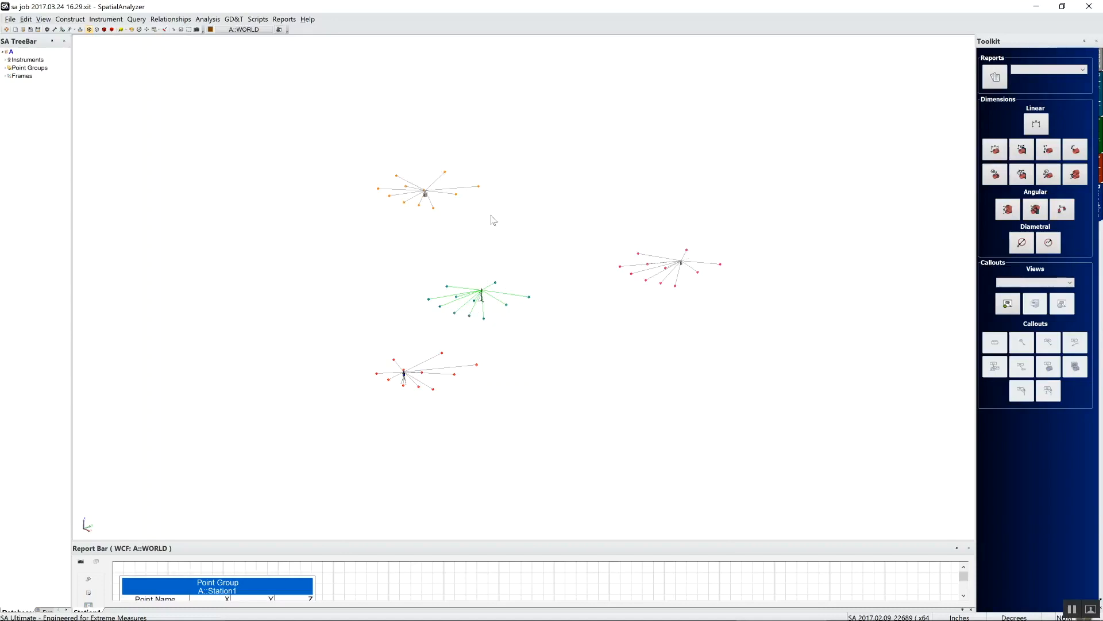
mouse_move(494, 374)
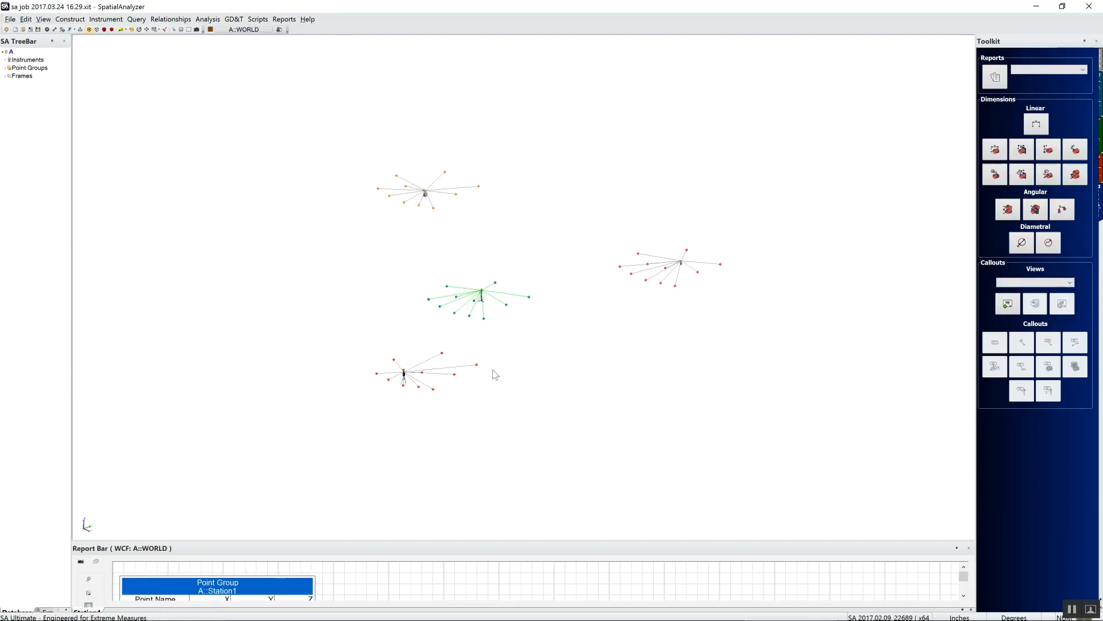
mouse_move(502, 322)
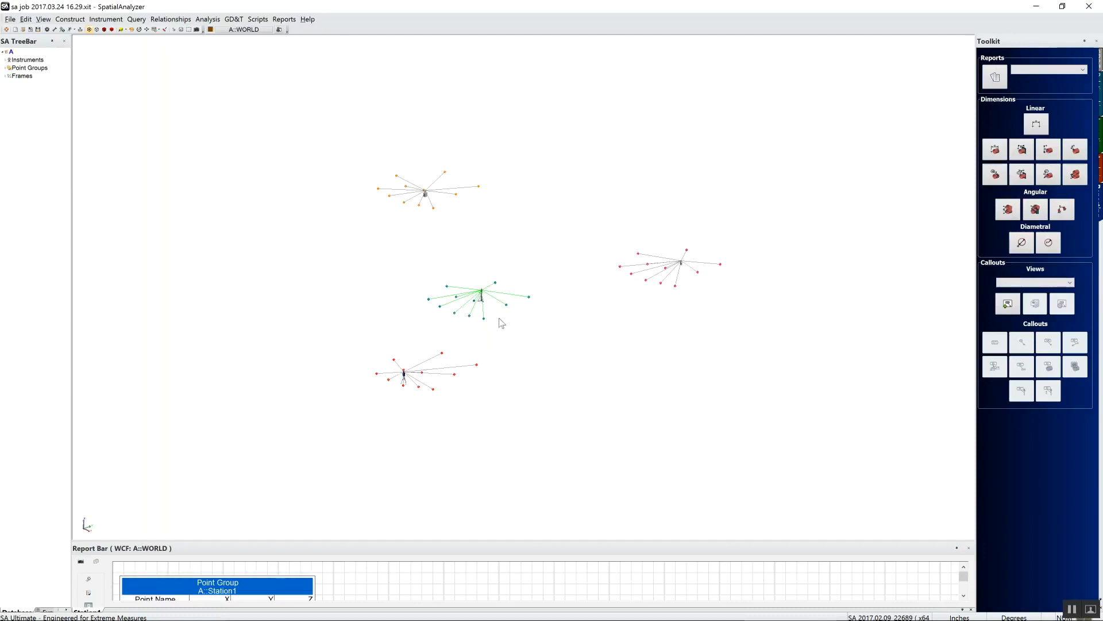
mouse_move(482, 298)
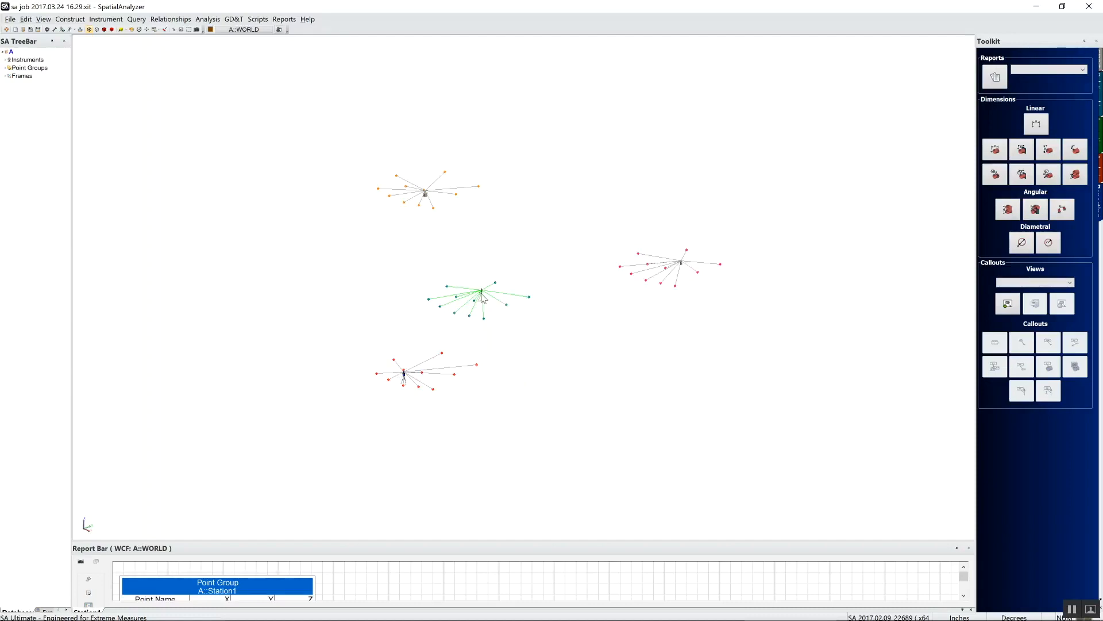
mouse_move(493, 309)
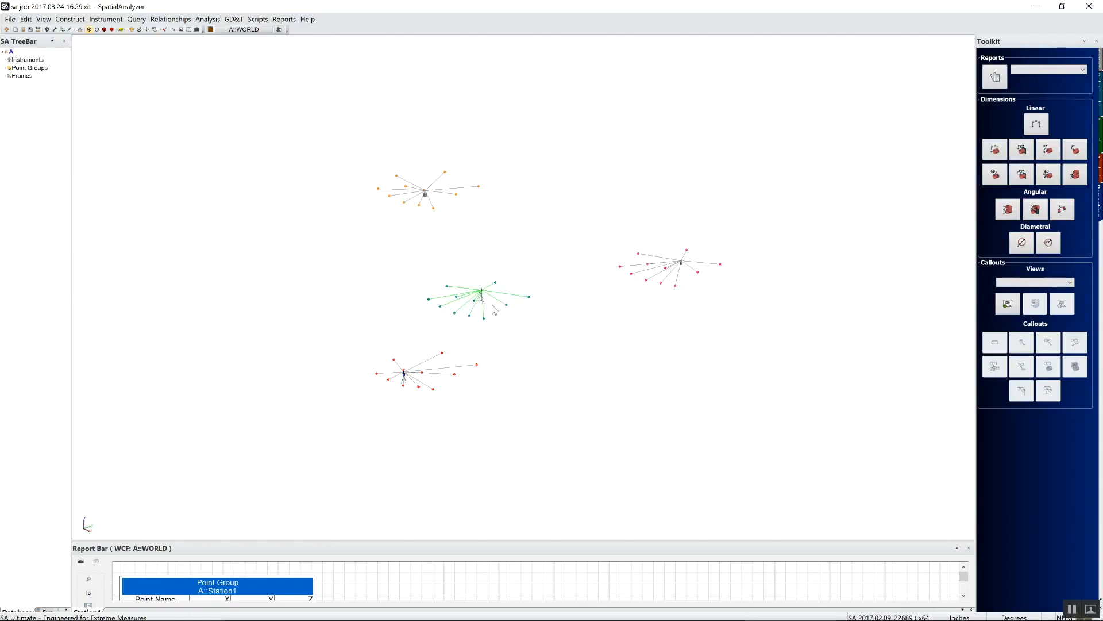
mouse_move(409, 367)
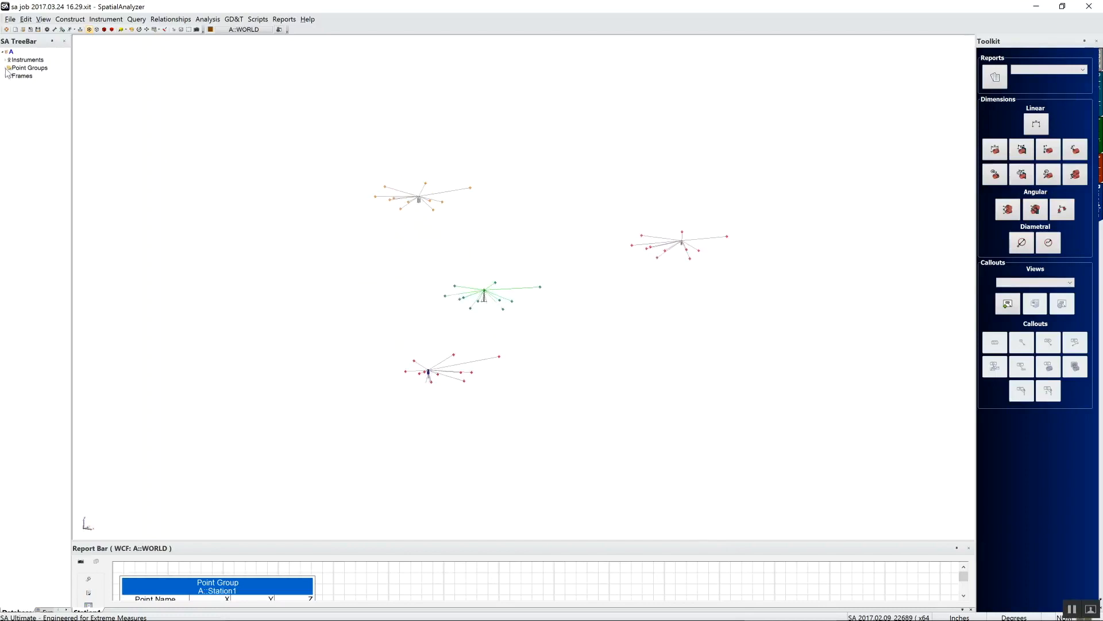
click(5, 68)
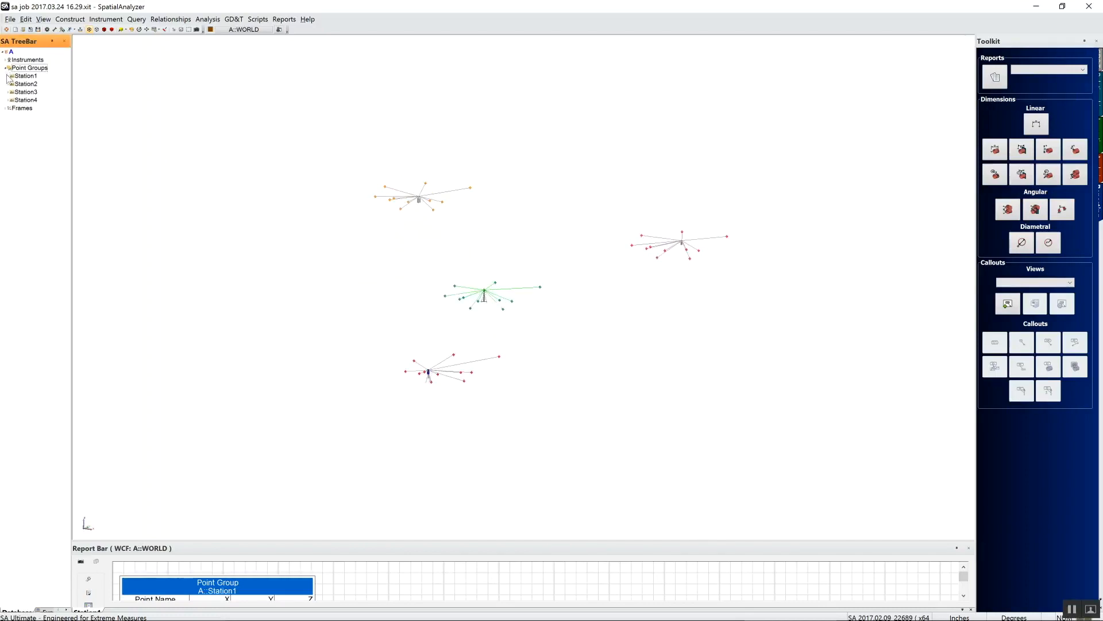
click(7, 76)
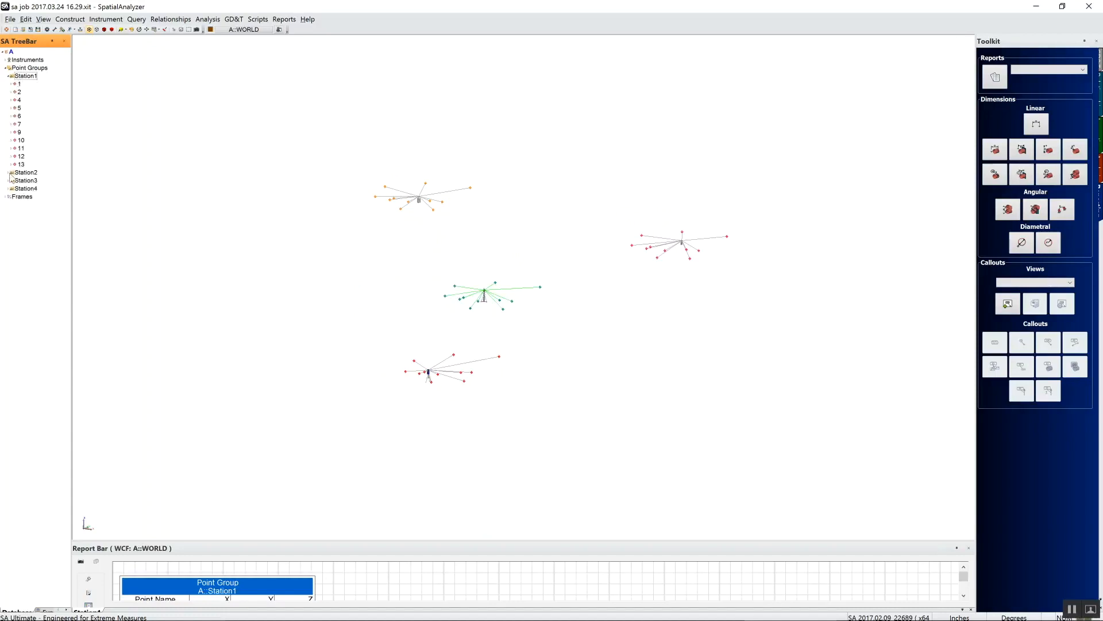
click(7, 173)
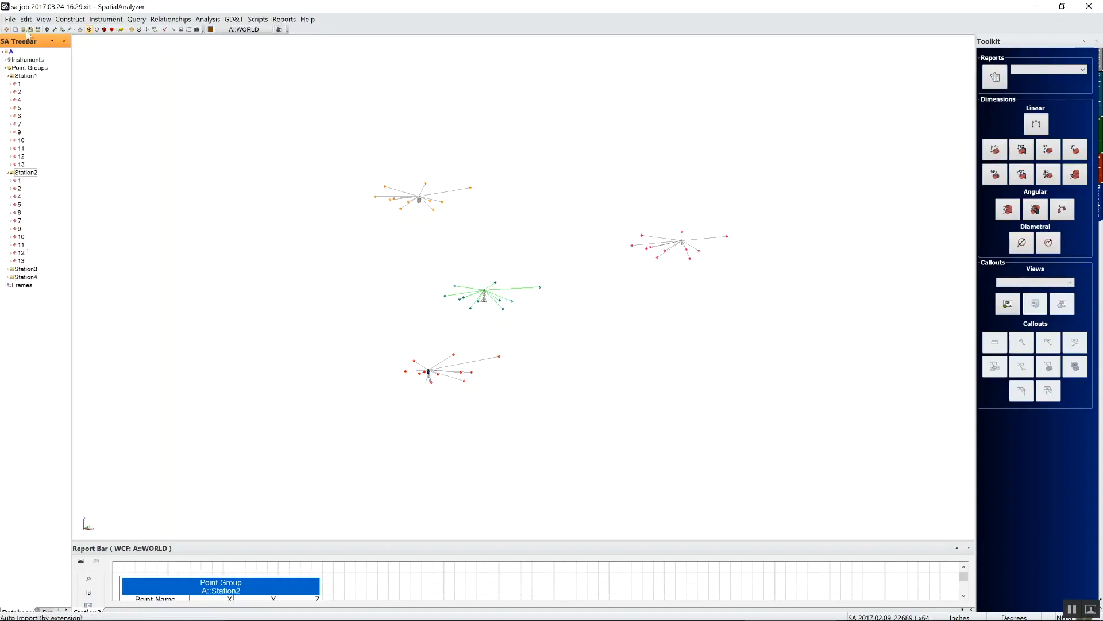
click(26, 19)
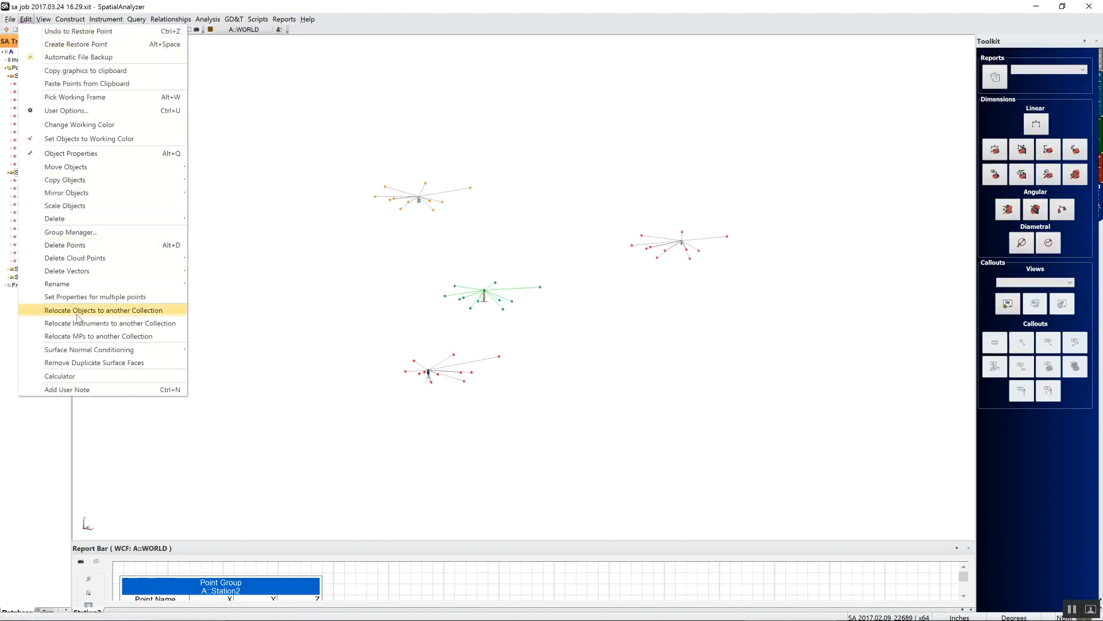
mouse_move(70, 283)
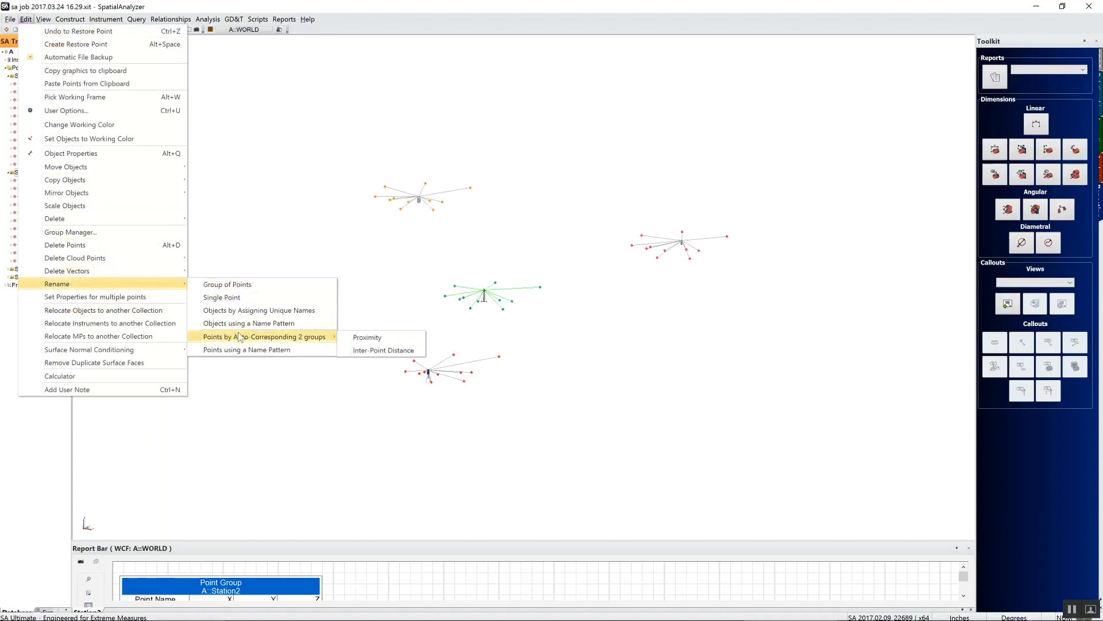
mouse_move(383, 350)
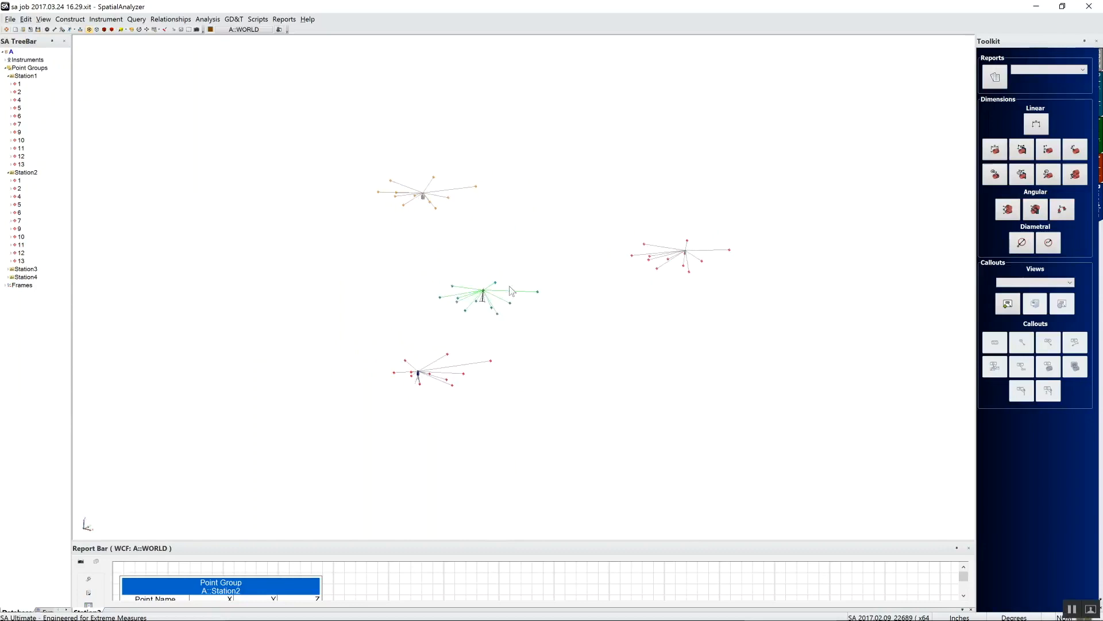
mouse_move(483, 294)
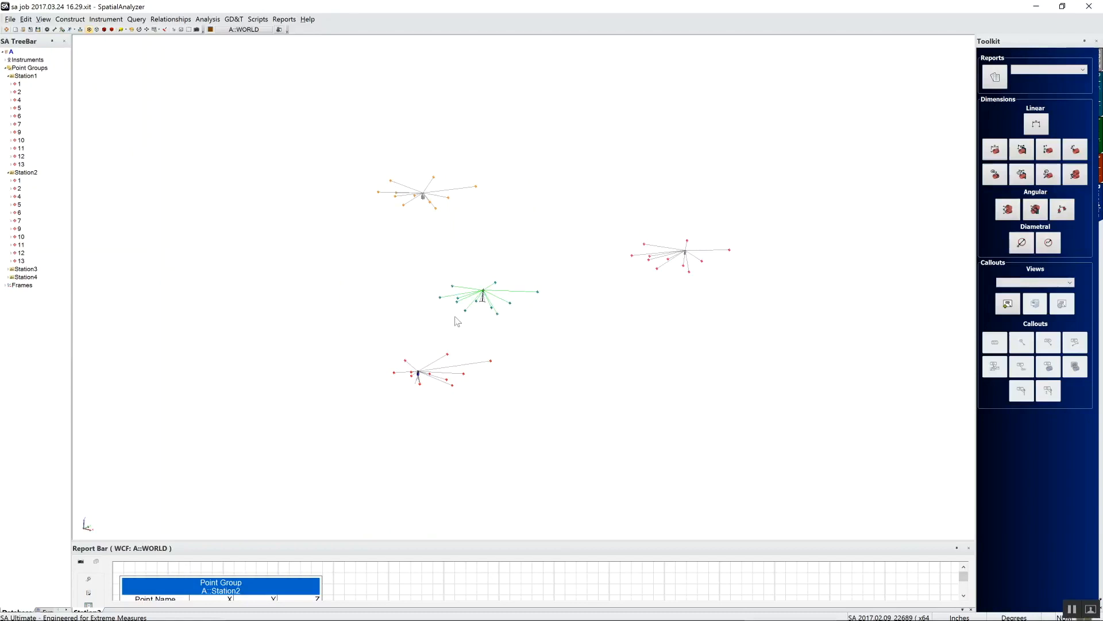
mouse_move(577, 313)
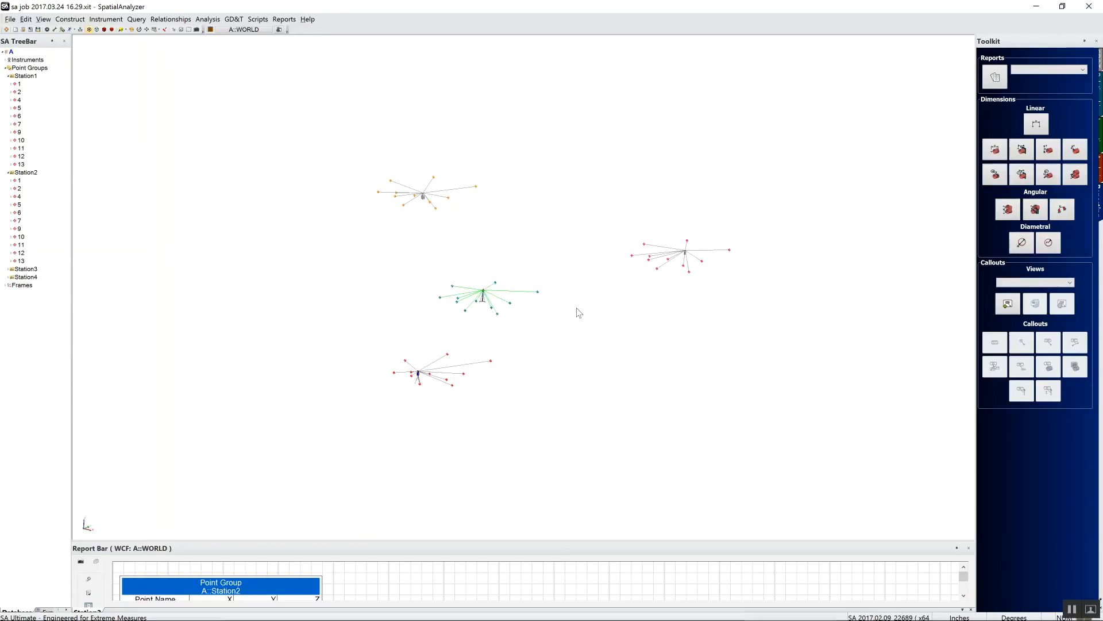
mouse_move(618, 304)
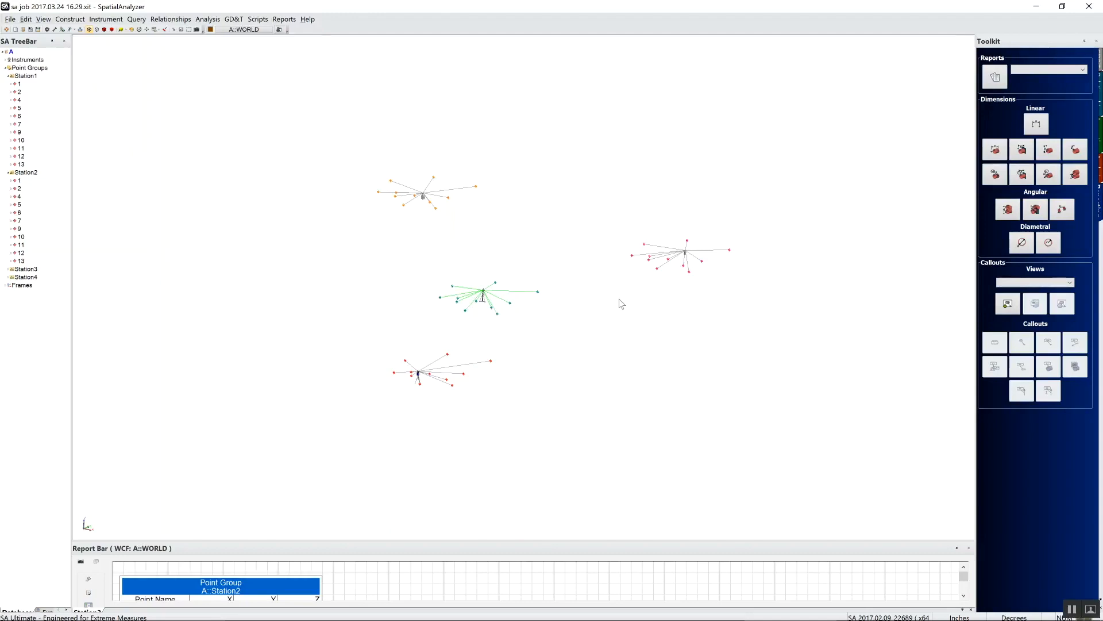
mouse_move(638, 305)
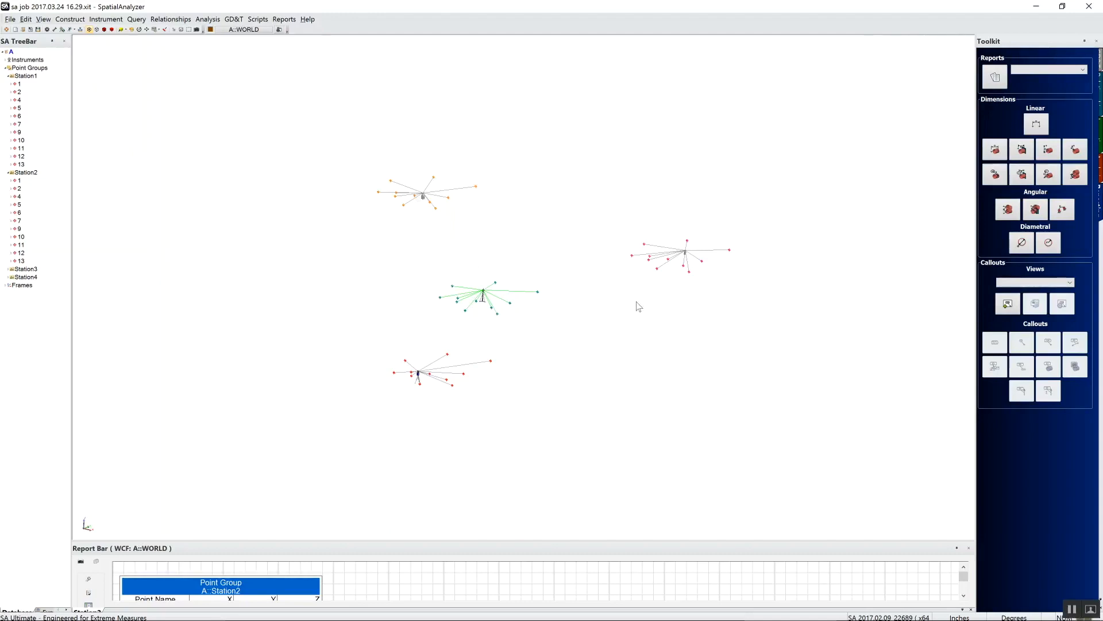
mouse_move(499, 305)
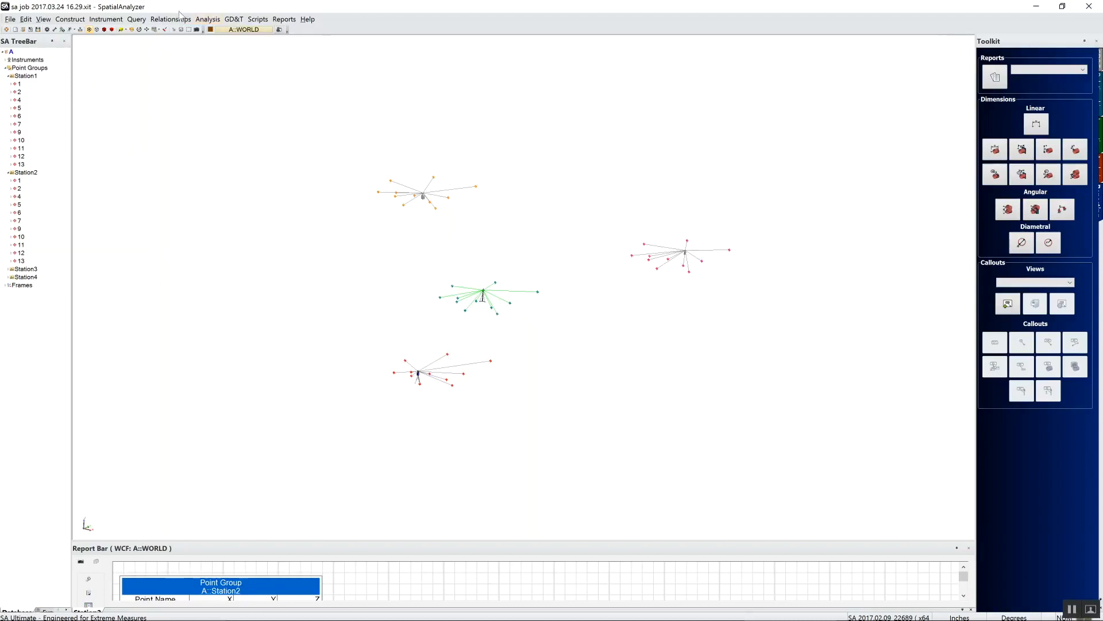
Start a Unified Spatial Metrology Network build with all four instruments selected
click(207, 19)
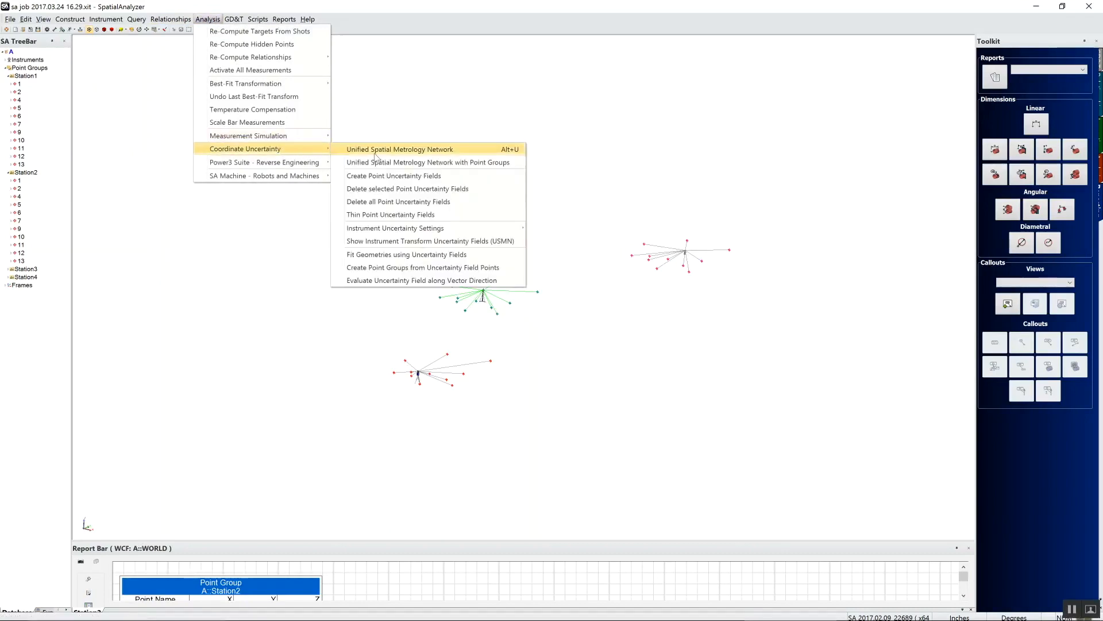
click(400, 148)
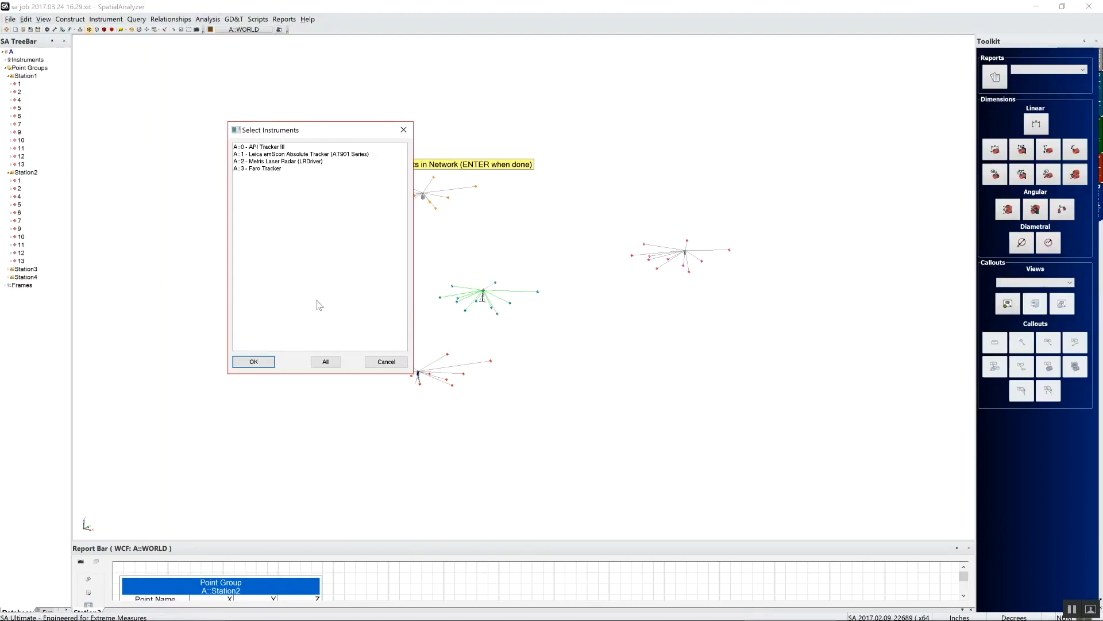
click(324, 361)
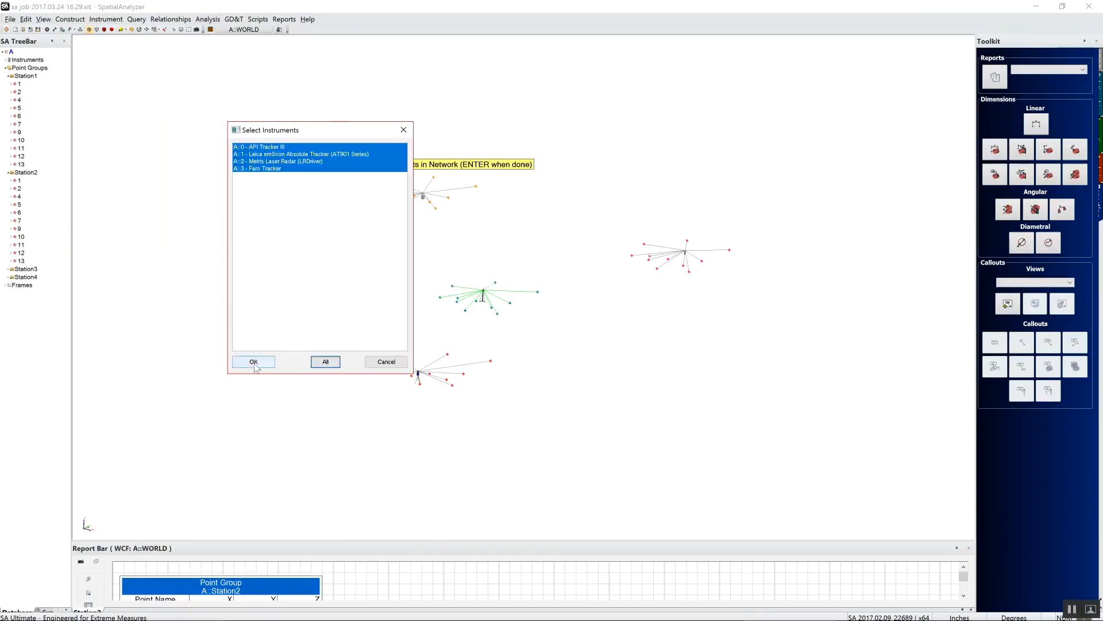
click(254, 361)
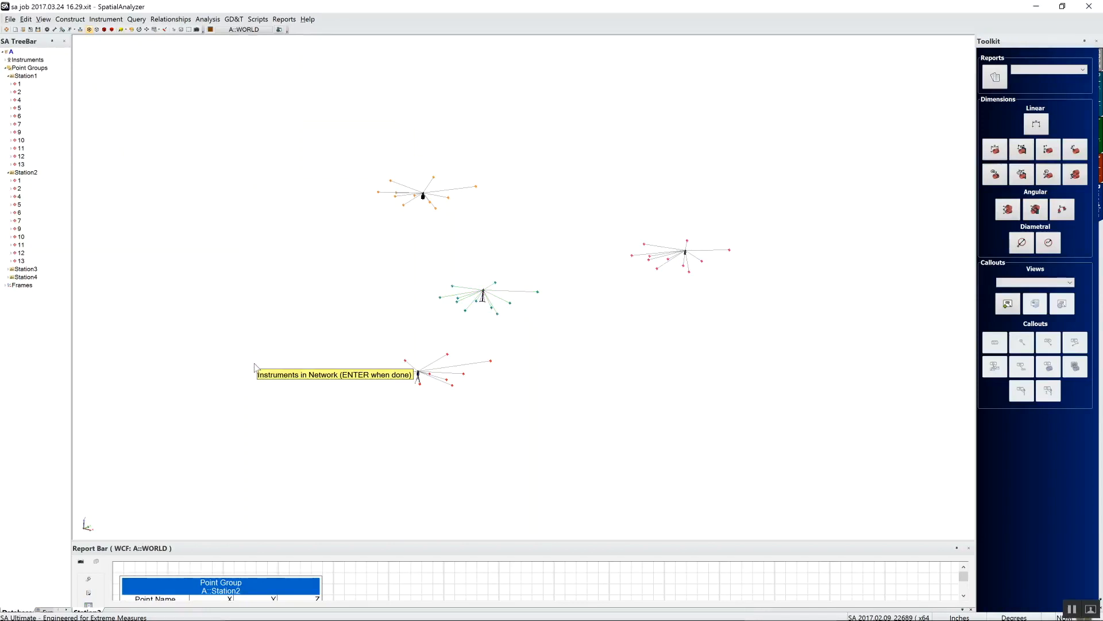
key(Return)
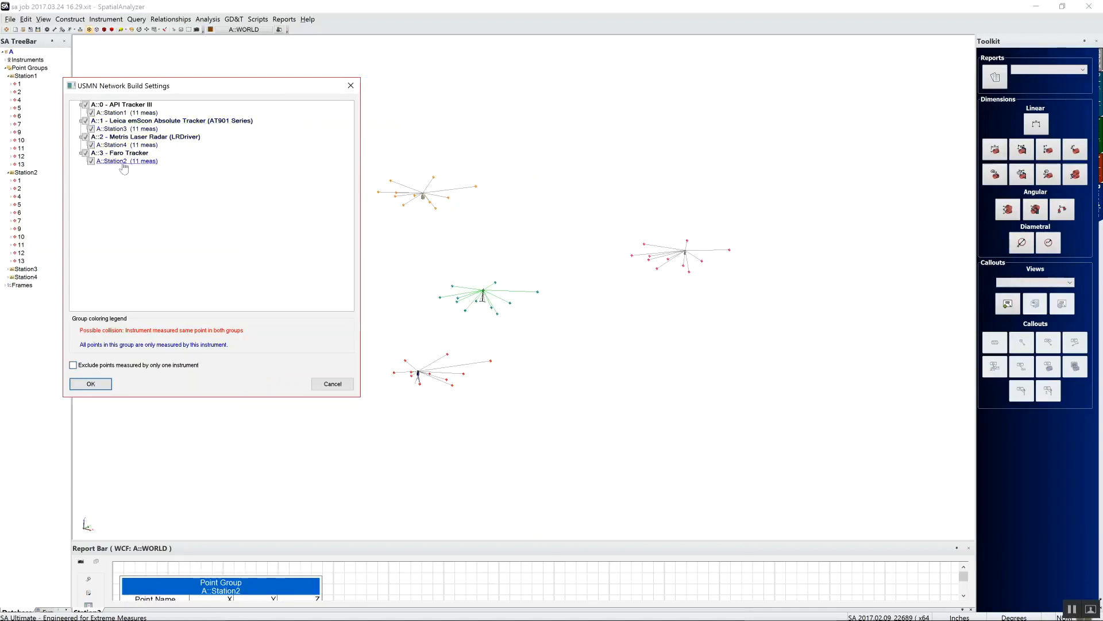
Accept the USMN build settings, opening the network with unsolved errors at RMS 359.3811
click(145, 136)
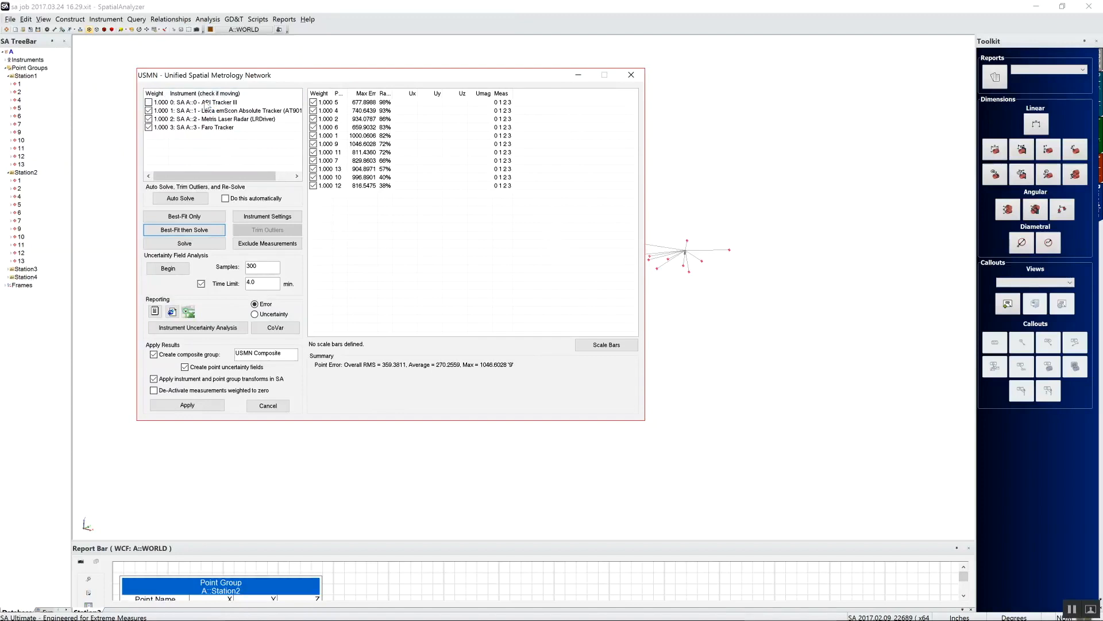
click(149, 110)
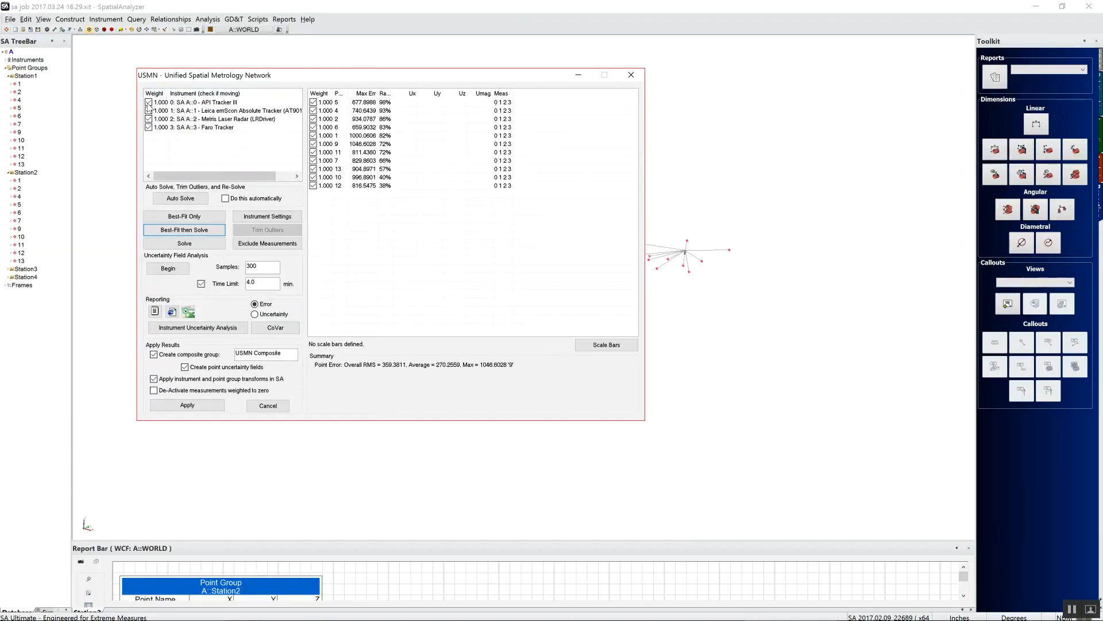
click(148, 102)
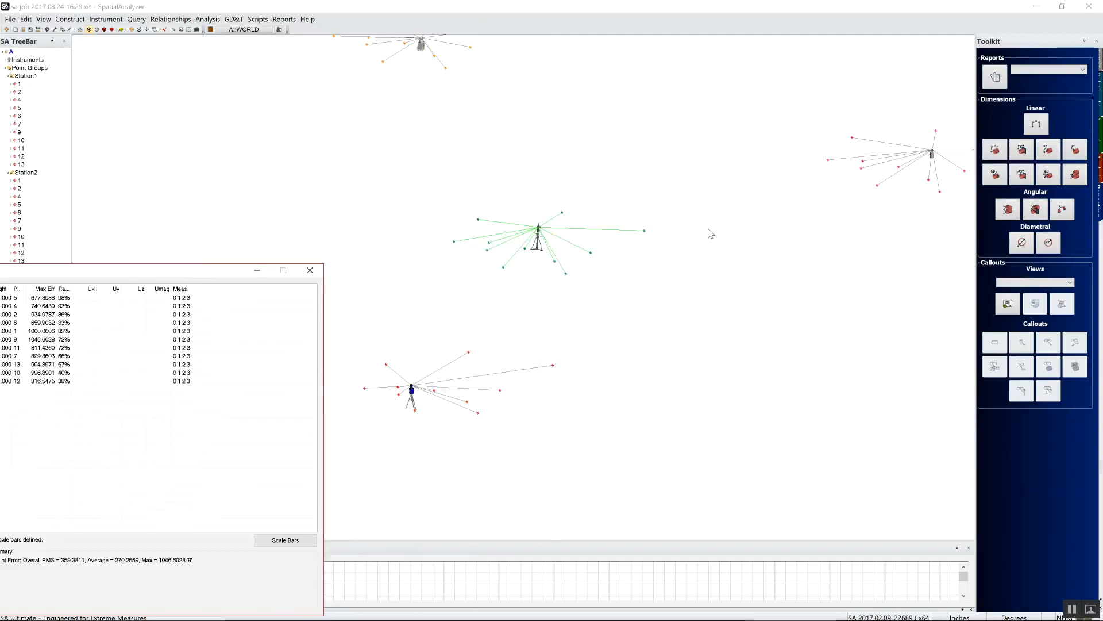
mouse_move(681, 134)
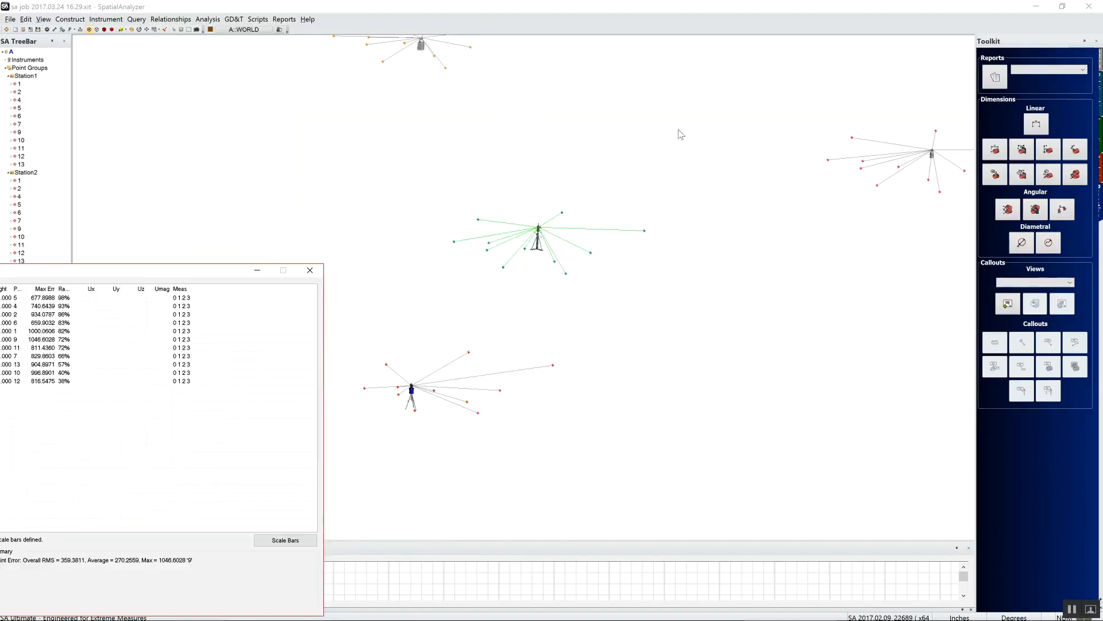
mouse_move(516, 190)
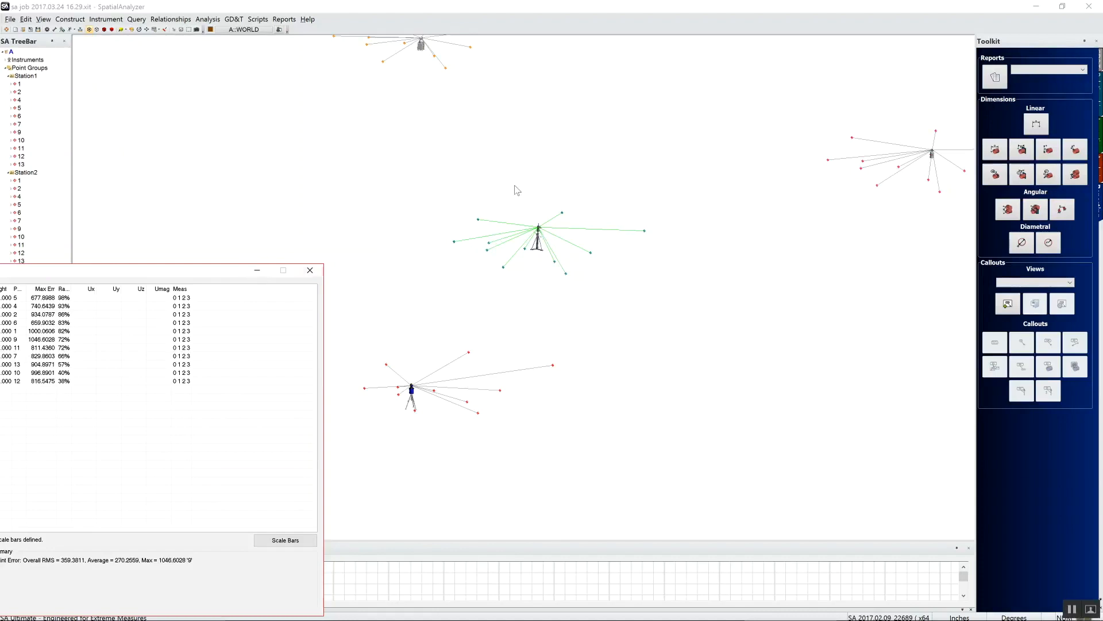
mouse_move(540, 236)
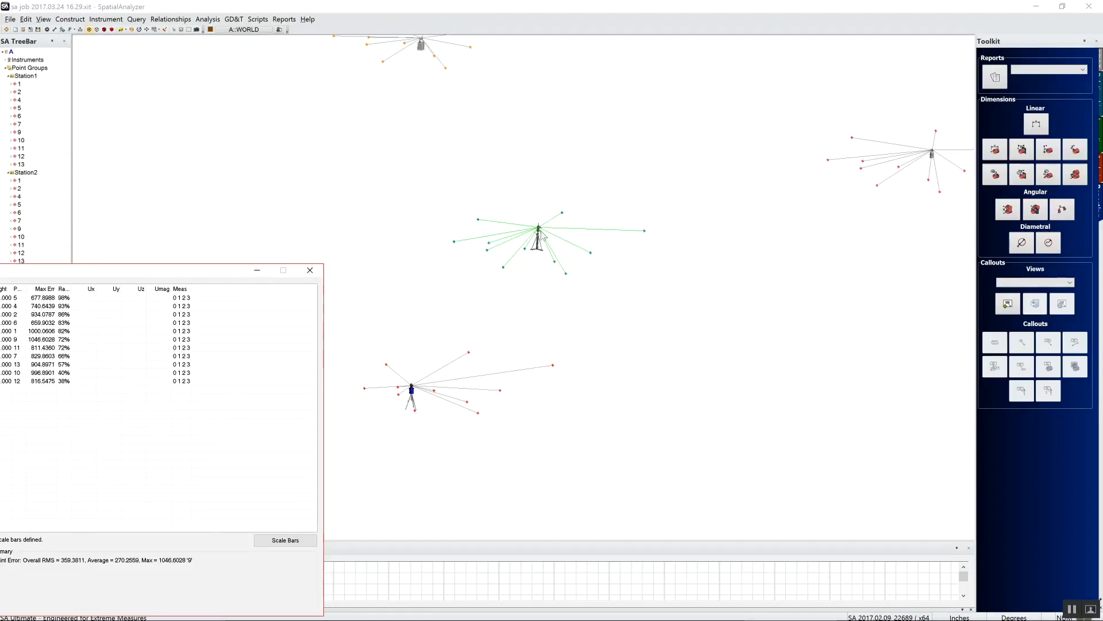
mouse_move(548, 234)
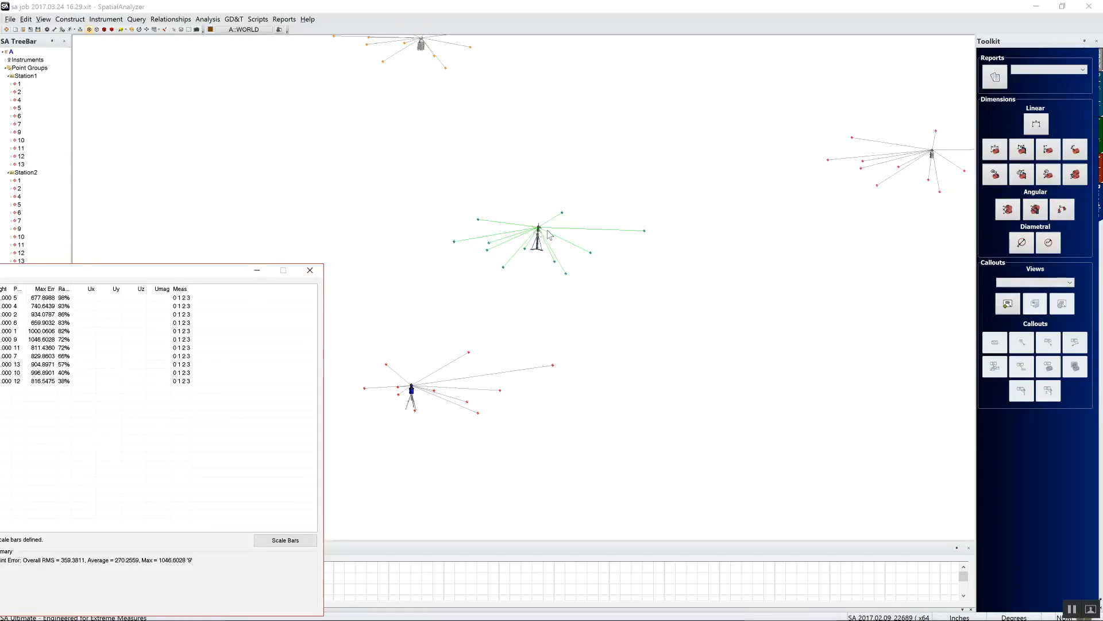
mouse_move(561, 99)
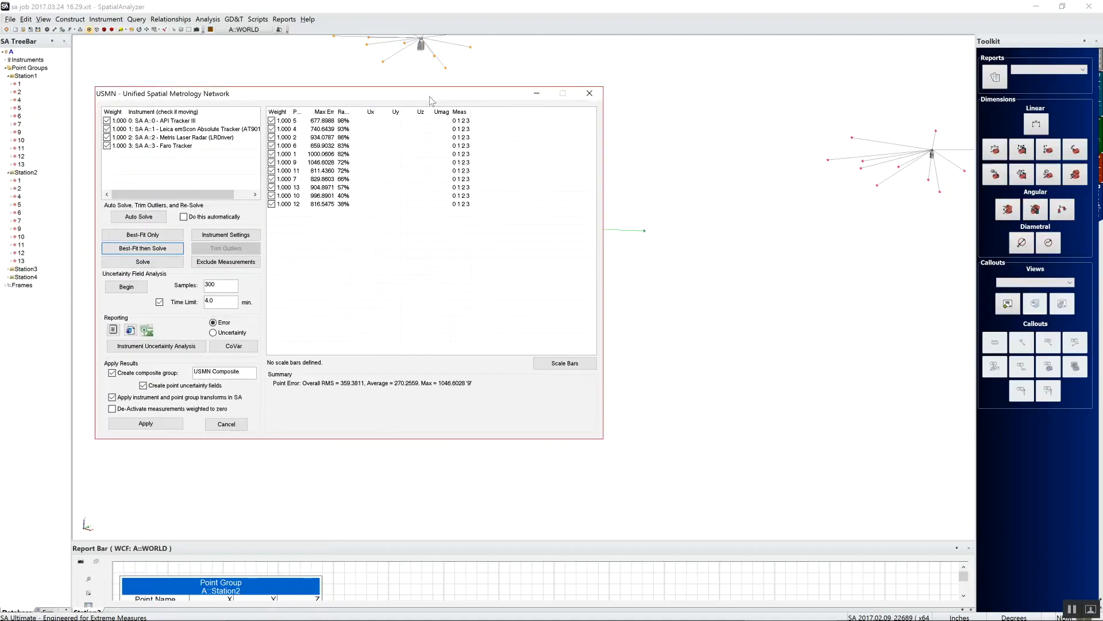
mouse_move(306, 79)
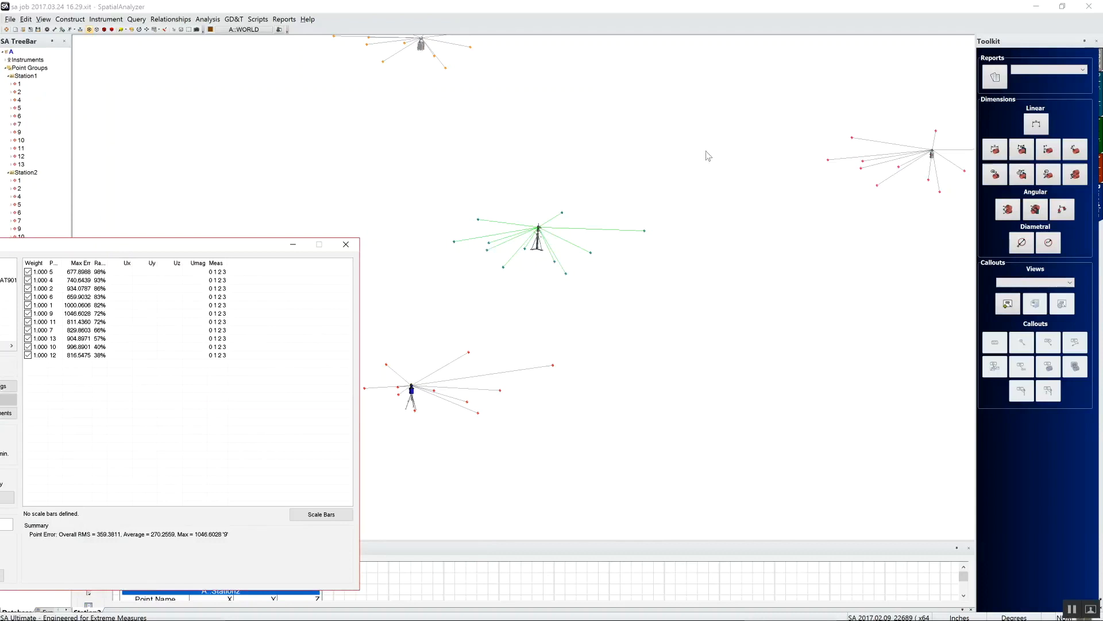
mouse_move(345, 266)
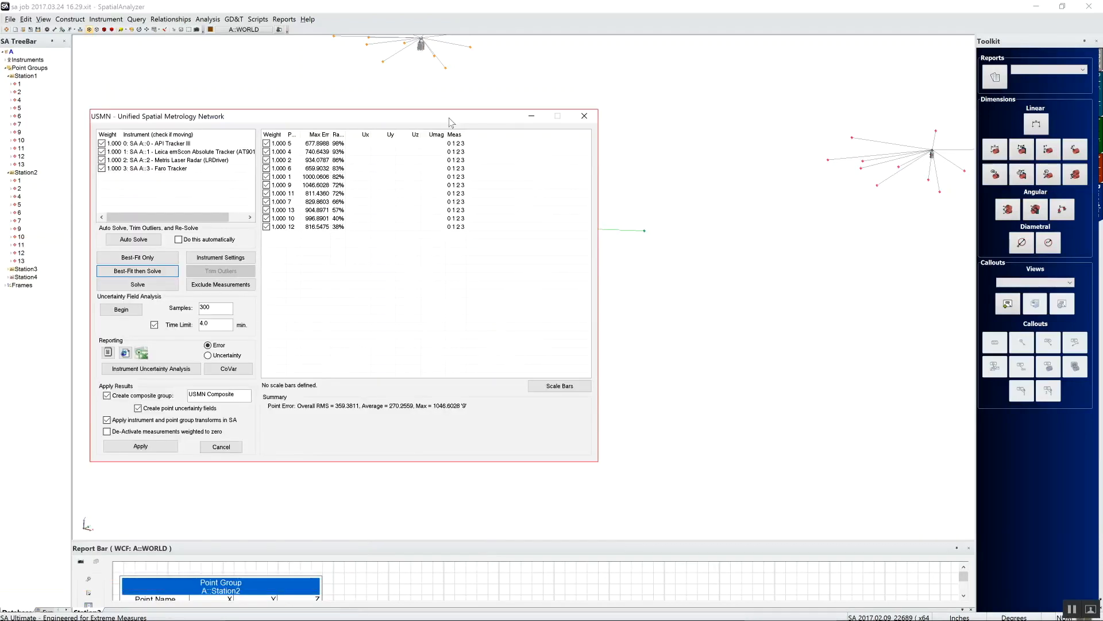
click(102, 143)
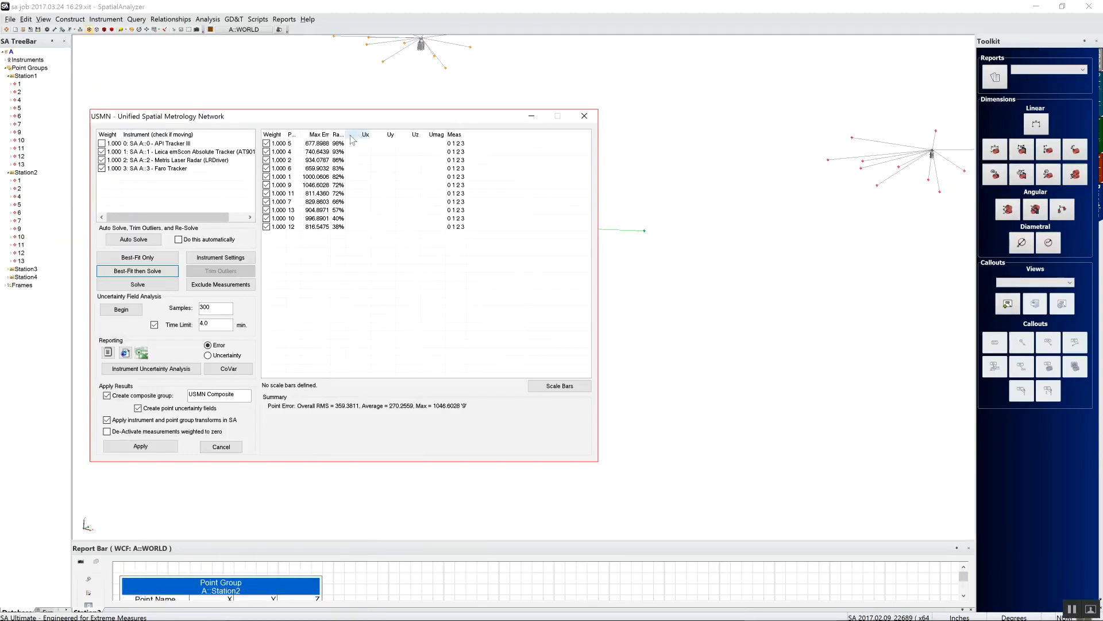
click(103, 143)
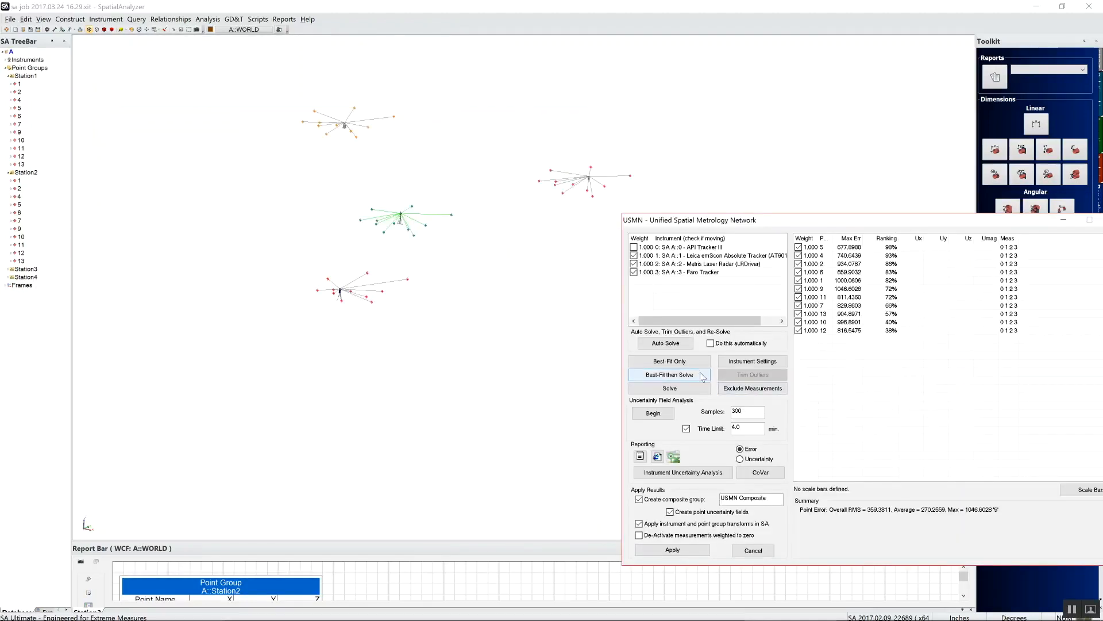
Best-fit and solve the USMN network, reducing overall point RMS to 0.0015
click(669, 388)
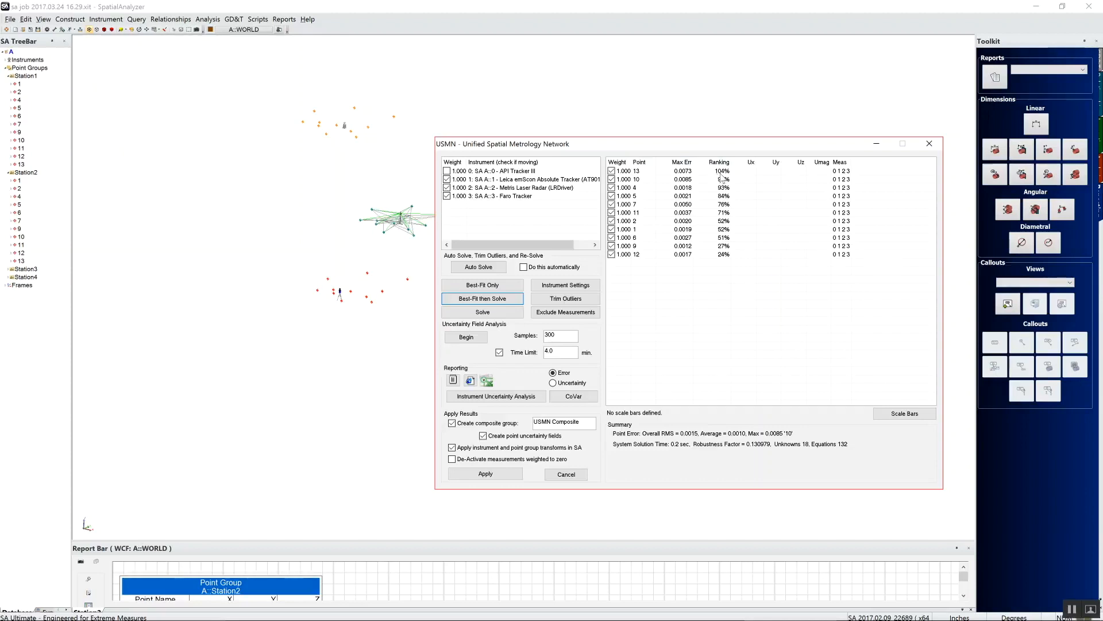
mouse_move(731, 176)
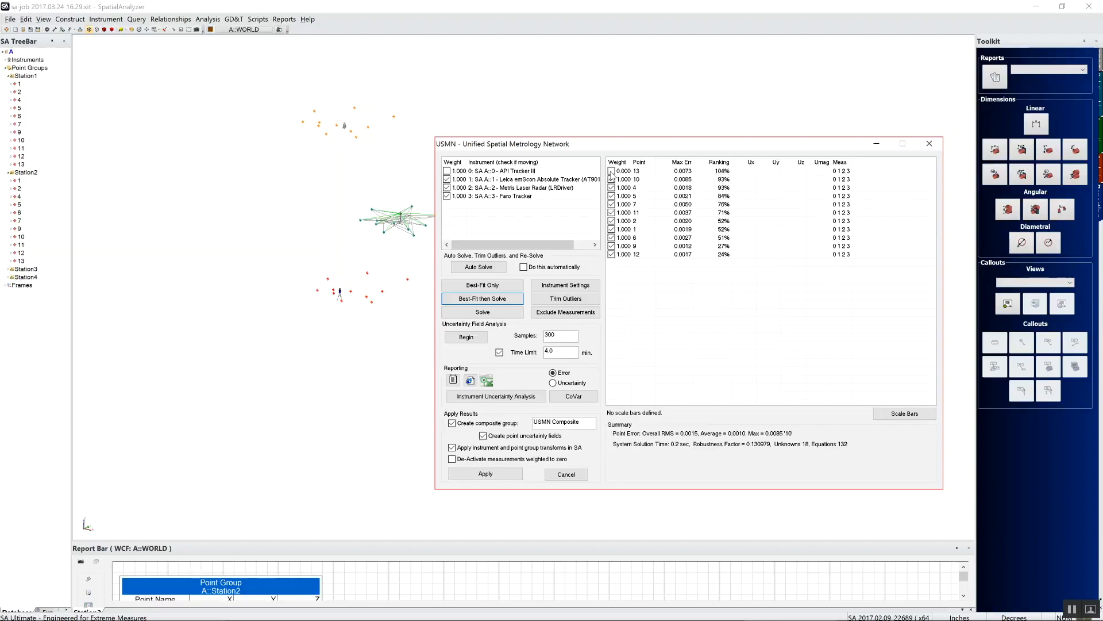
Exclude points 13 and 10 and re-solve, lowering overall RMS to 0.0012
click(482, 297)
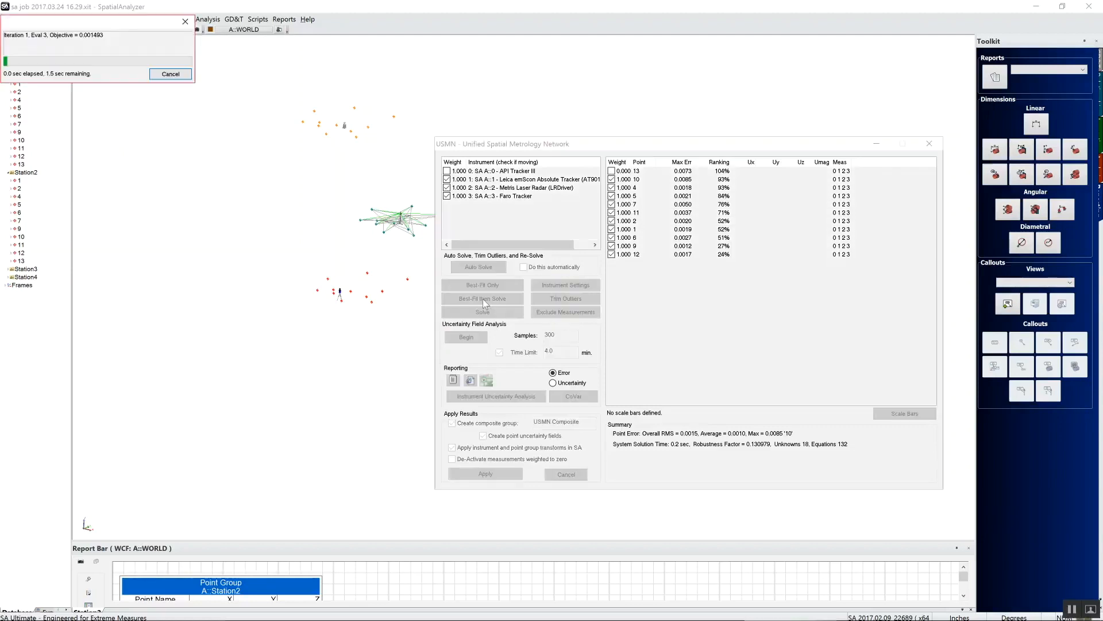
click(483, 297)
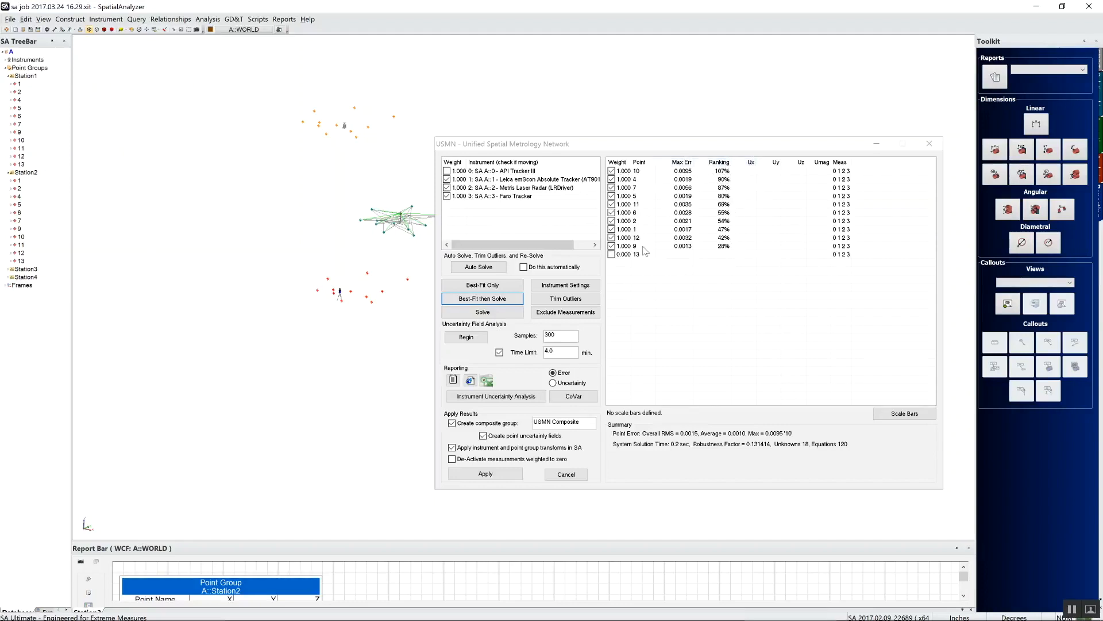
click(611, 171)
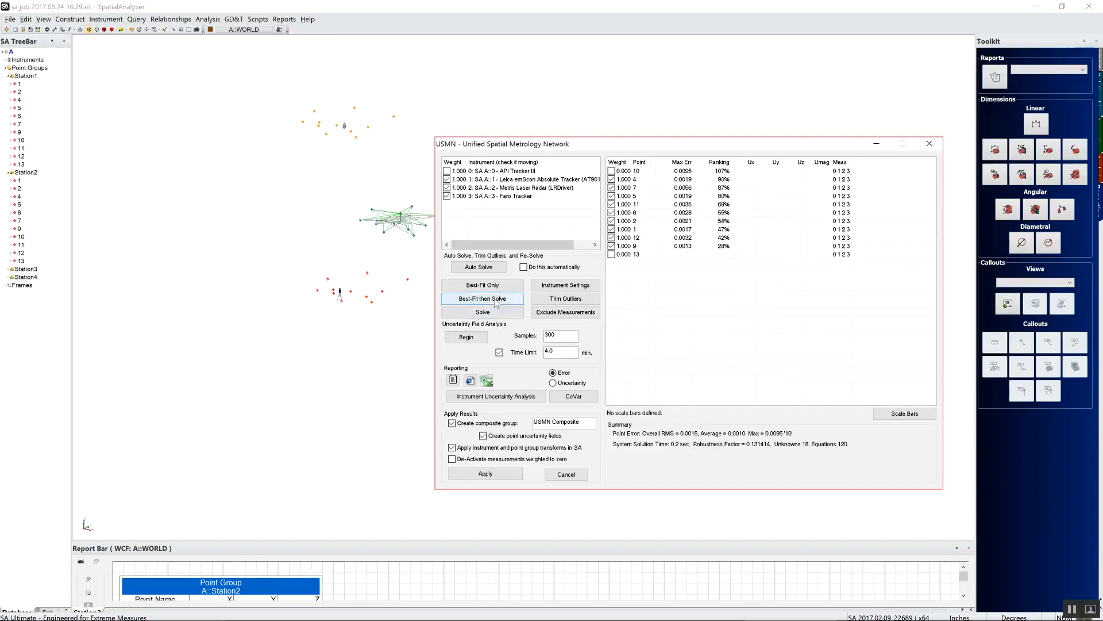
click(482, 298)
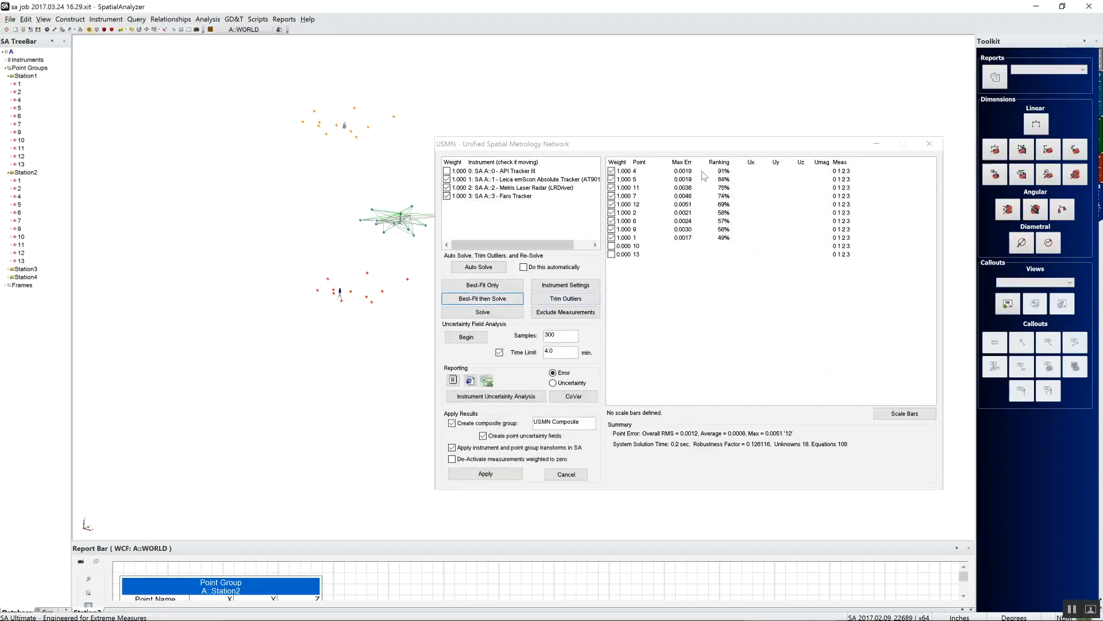
mouse_move(730, 237)
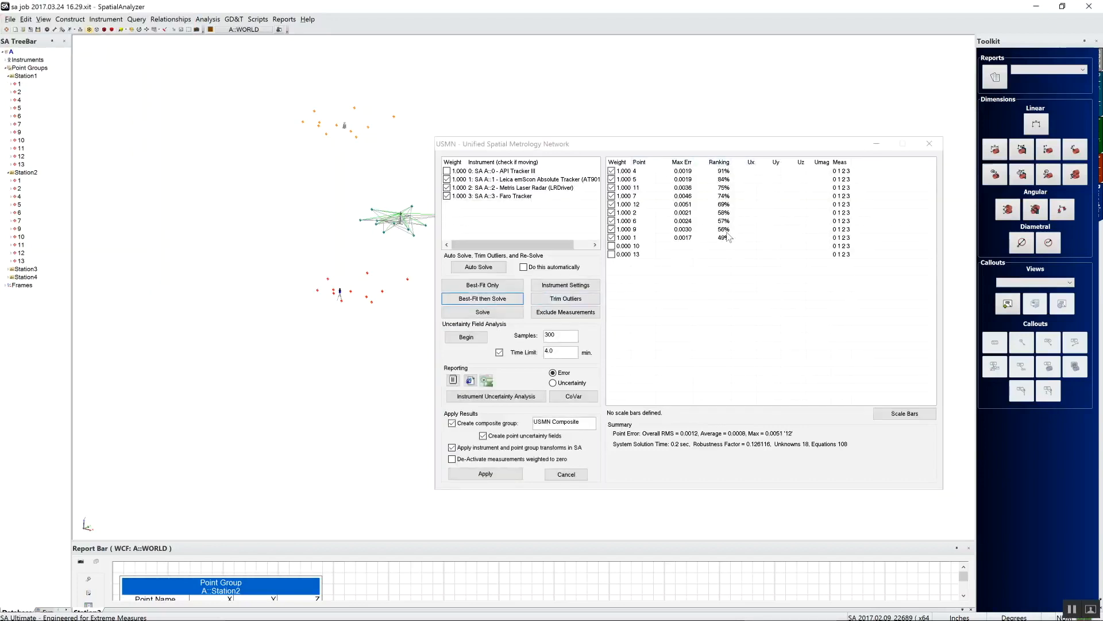
mouse_move(717, 151)
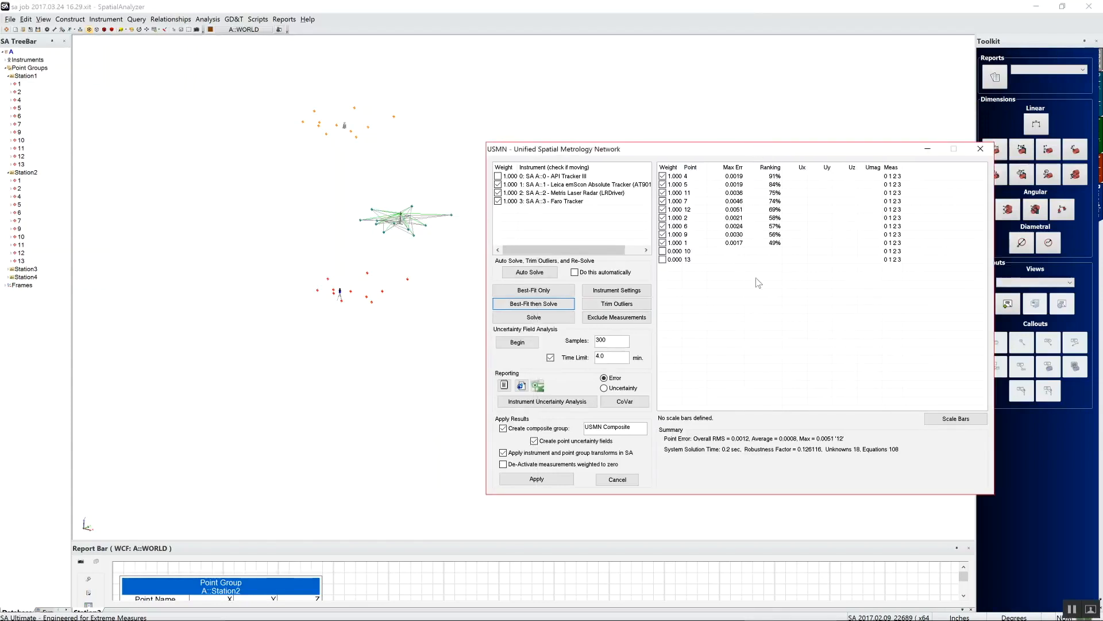
mouse_move(695, 298)
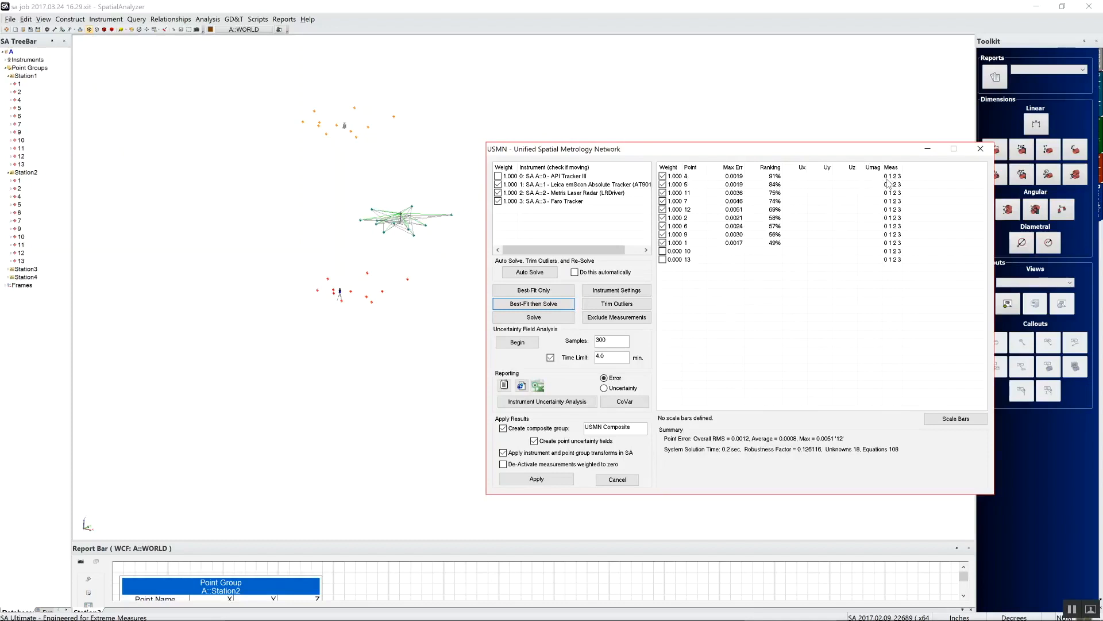
mouse_move(912, 225)
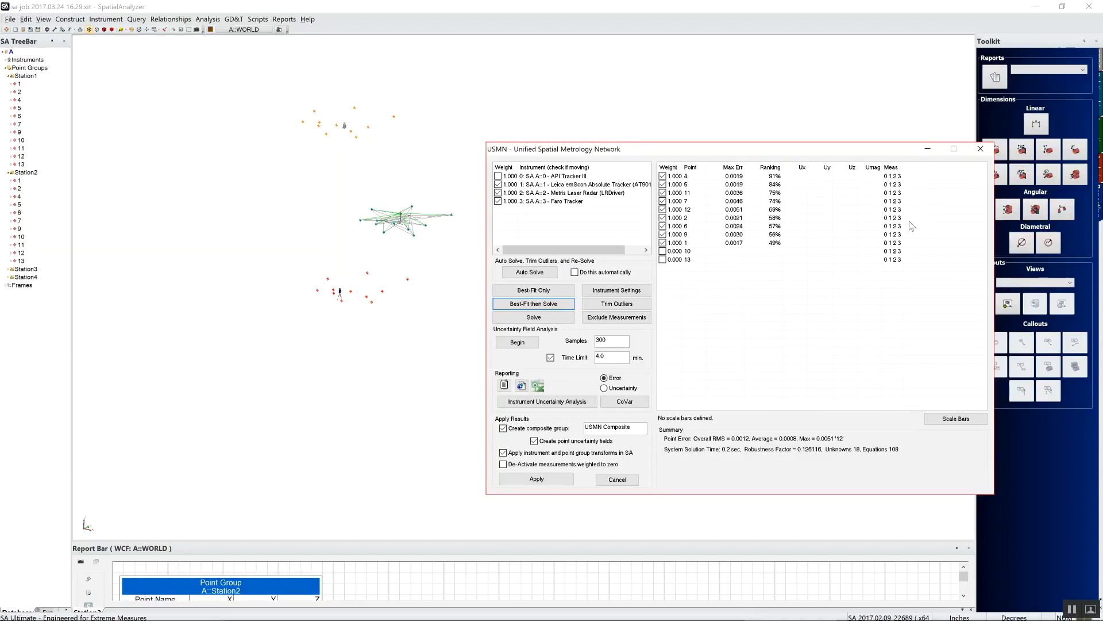
mouse_move(909, 254)
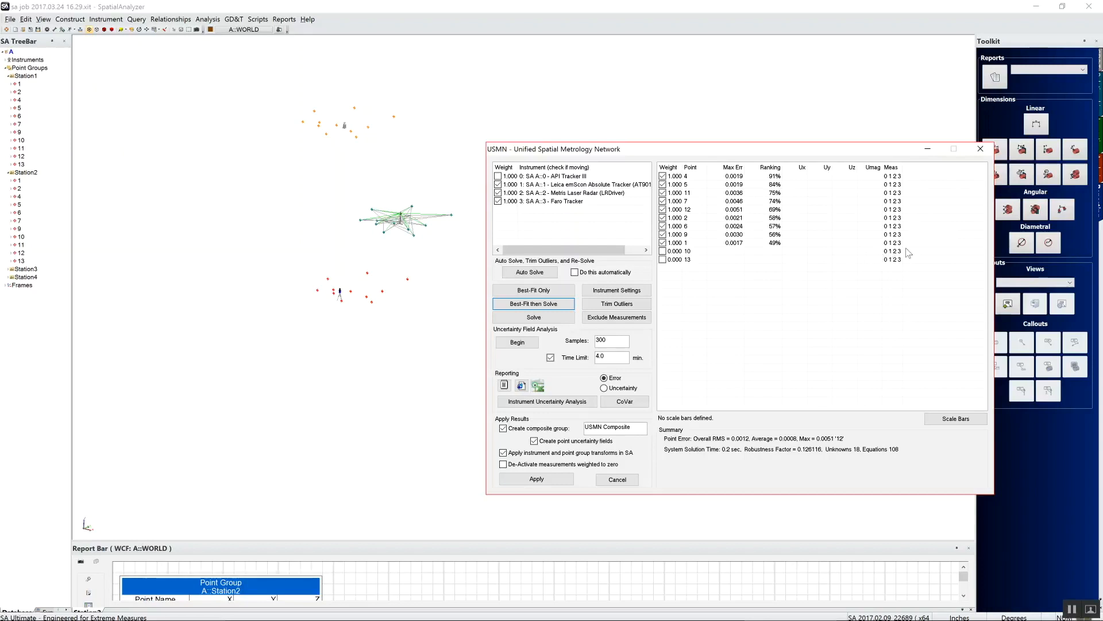
mouse_move(701, 253)
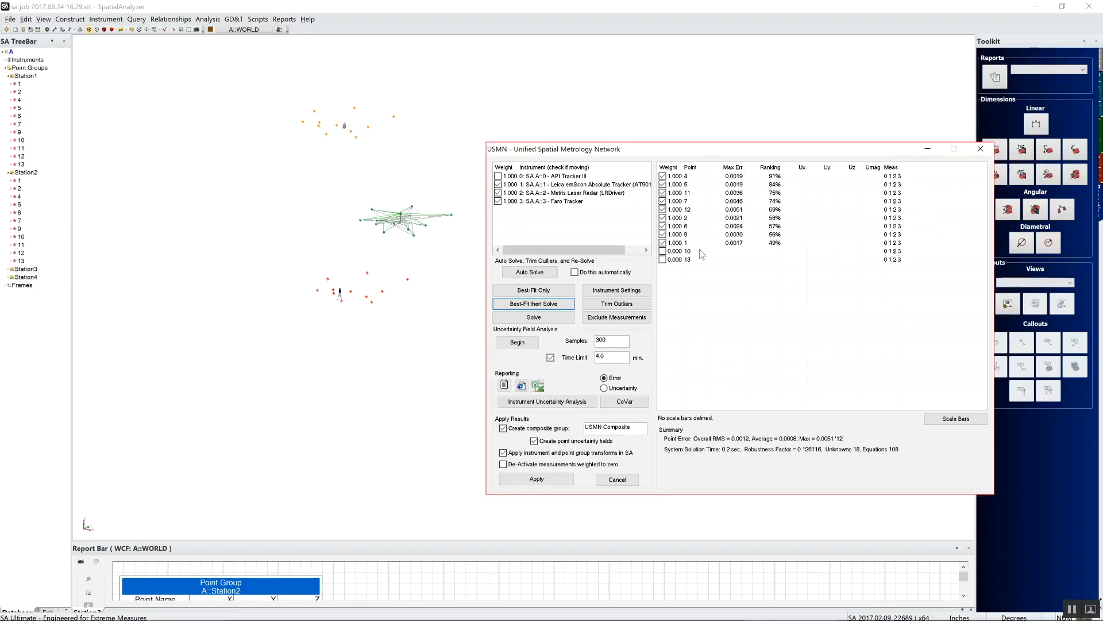
mouse_move(897, 255)
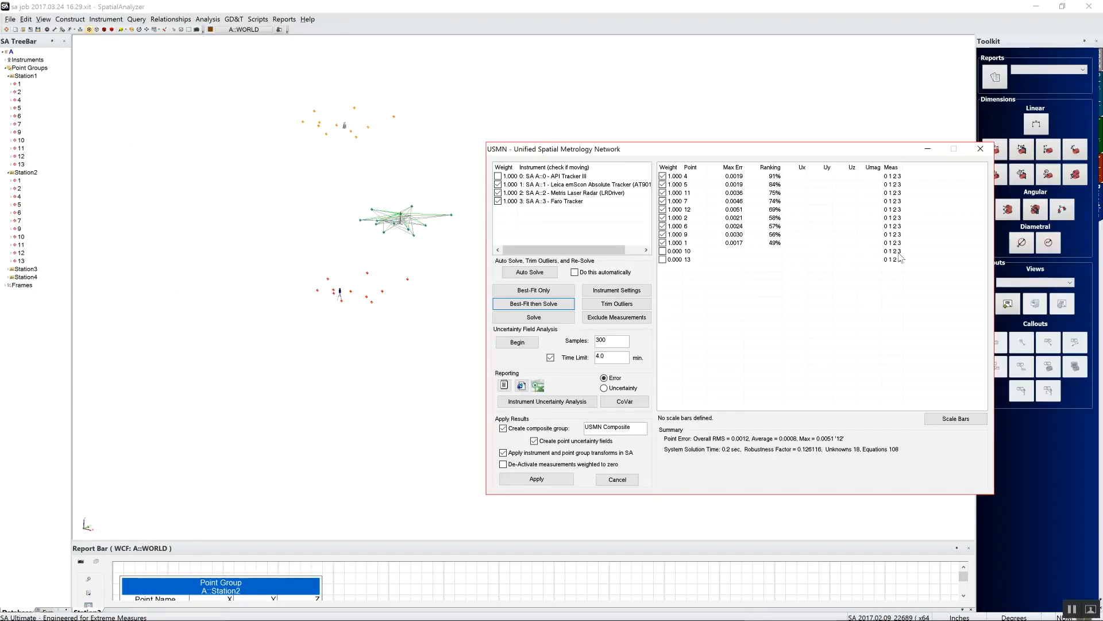
mouse_move(900, 257)
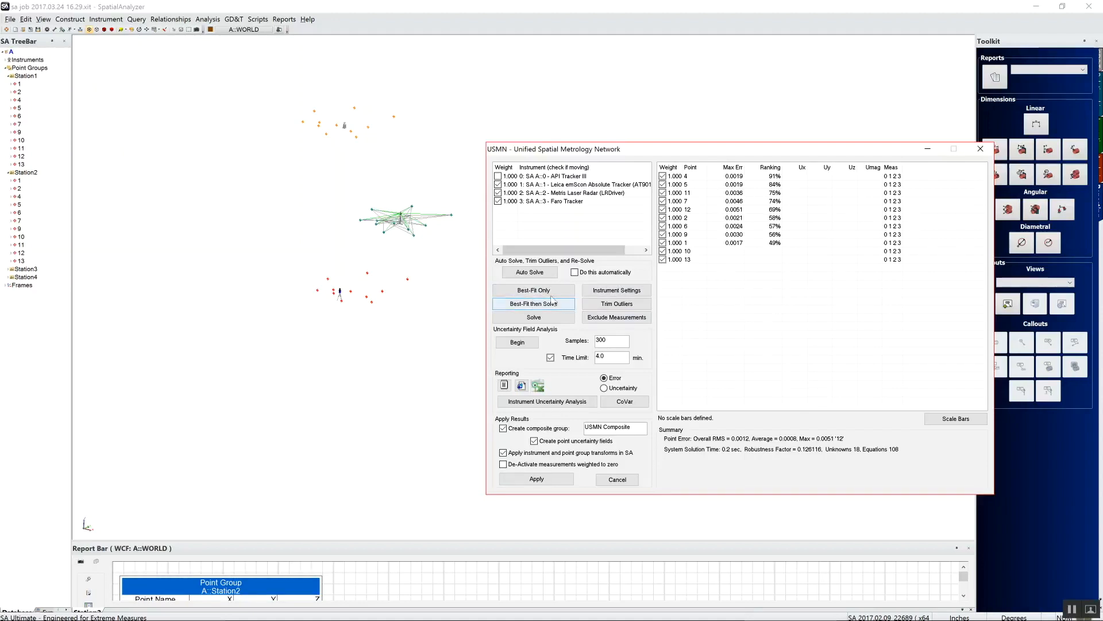
Re-solve with all 13 points at RMS 0.0015, then request an Auto Solve
click(529, 272)
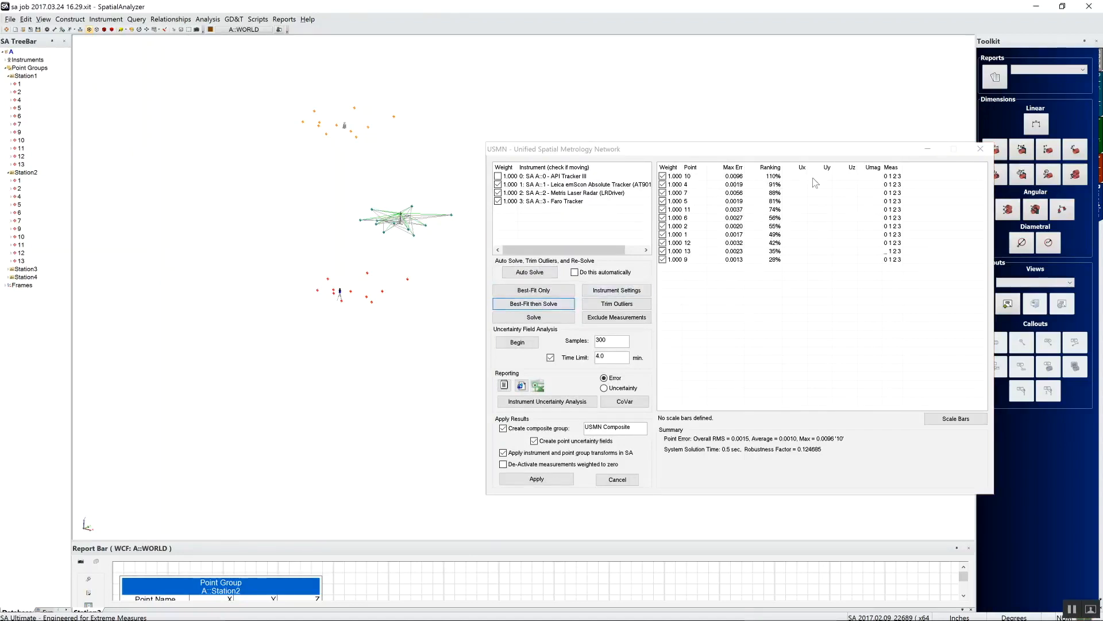
mouse_move(688, 260)
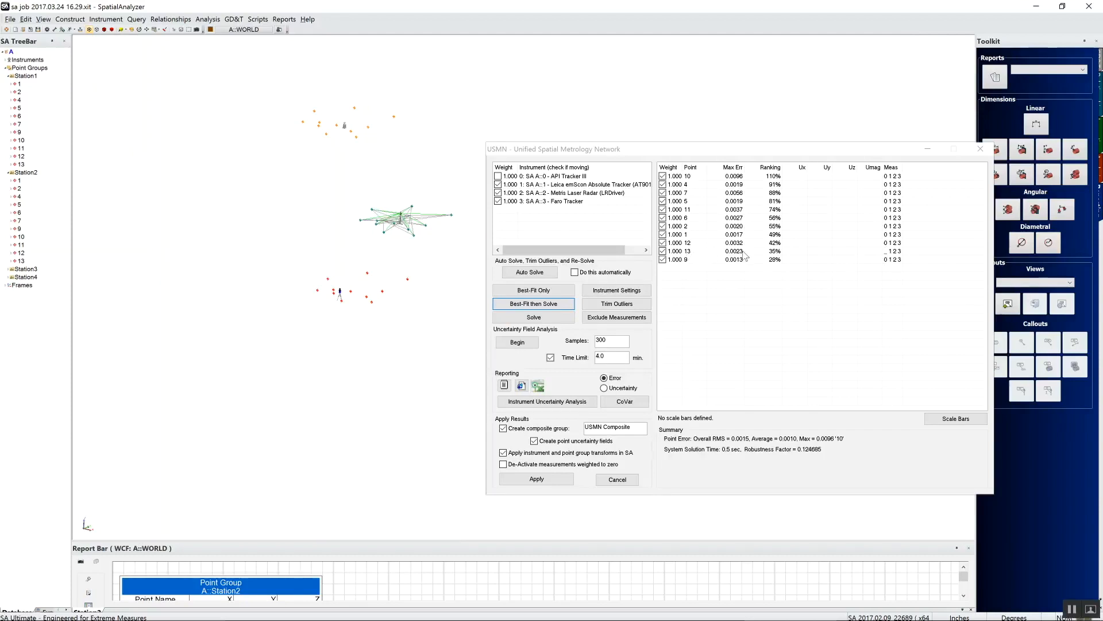
mouse_move(843, 260)
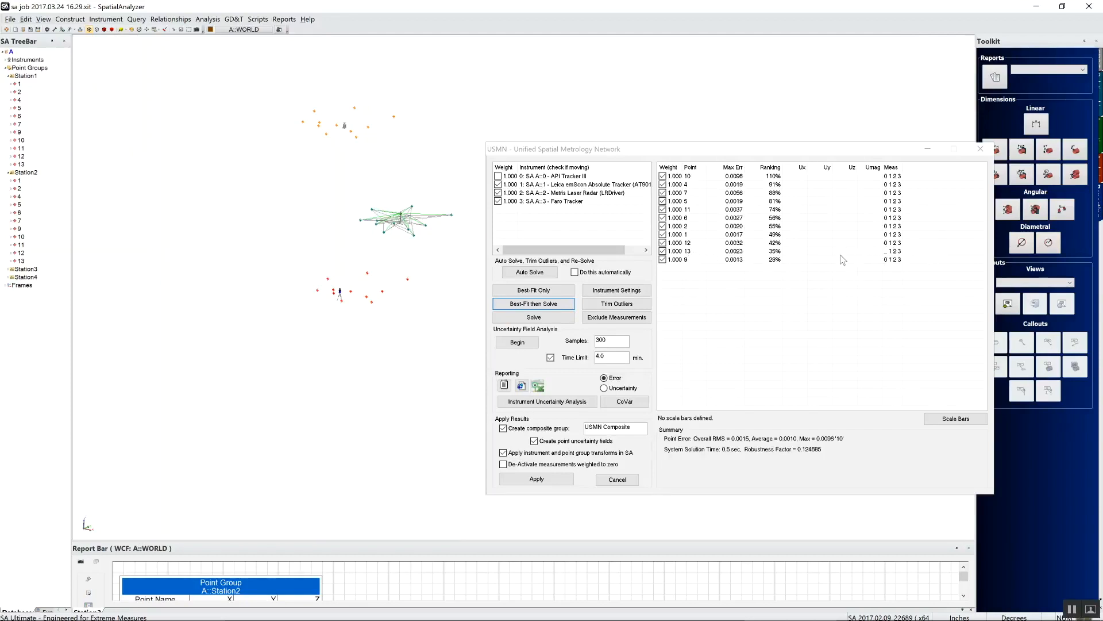
mouse_move(810, 215)
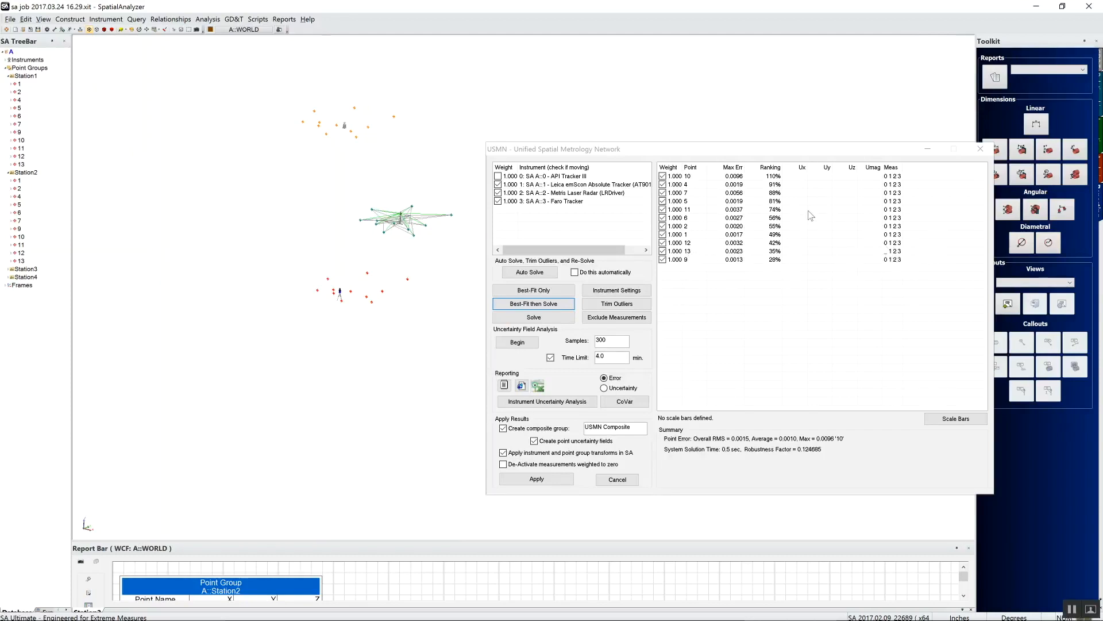
mouse_move(888, 256)
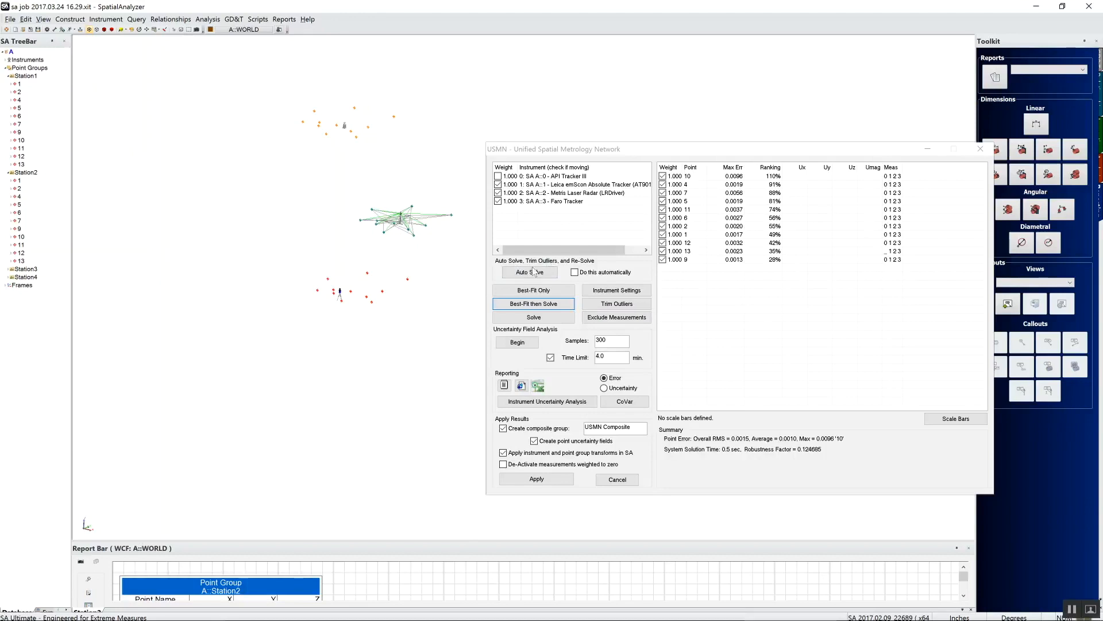
click(529, 272)
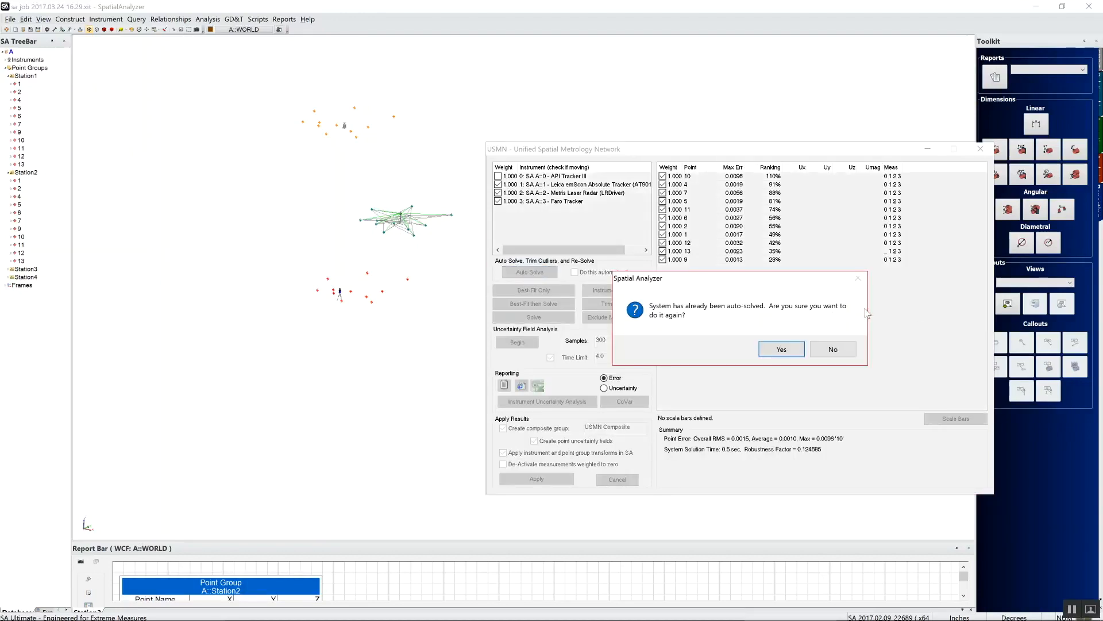
mouse_move(781, 348)
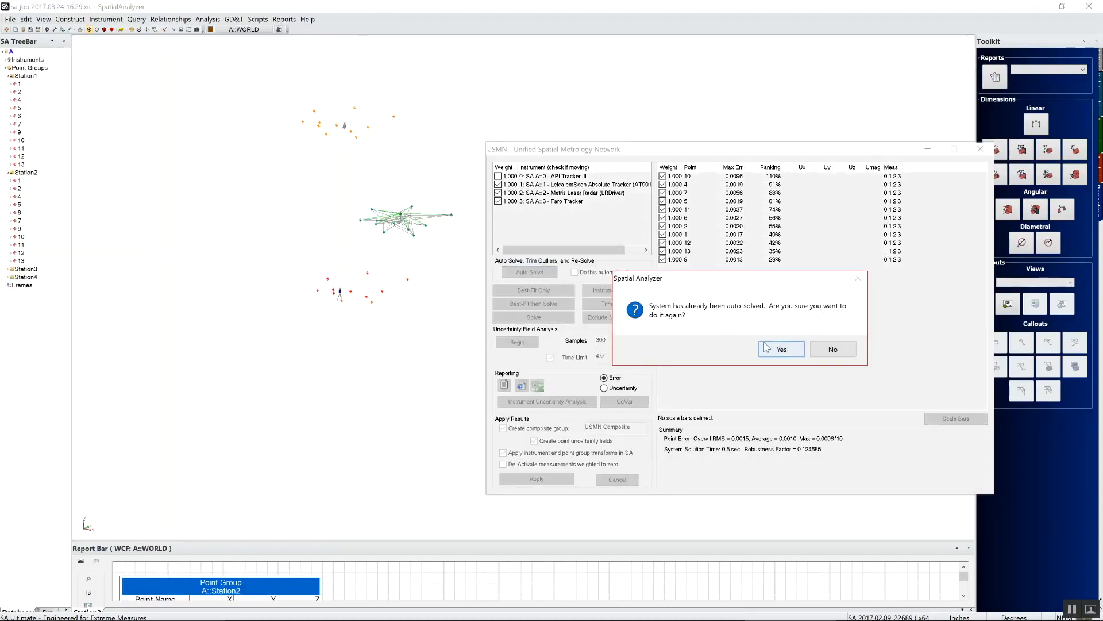
Rerun Auto Solve to trim outliers (RMS 0.0012) and apply the results
click(832, 348)
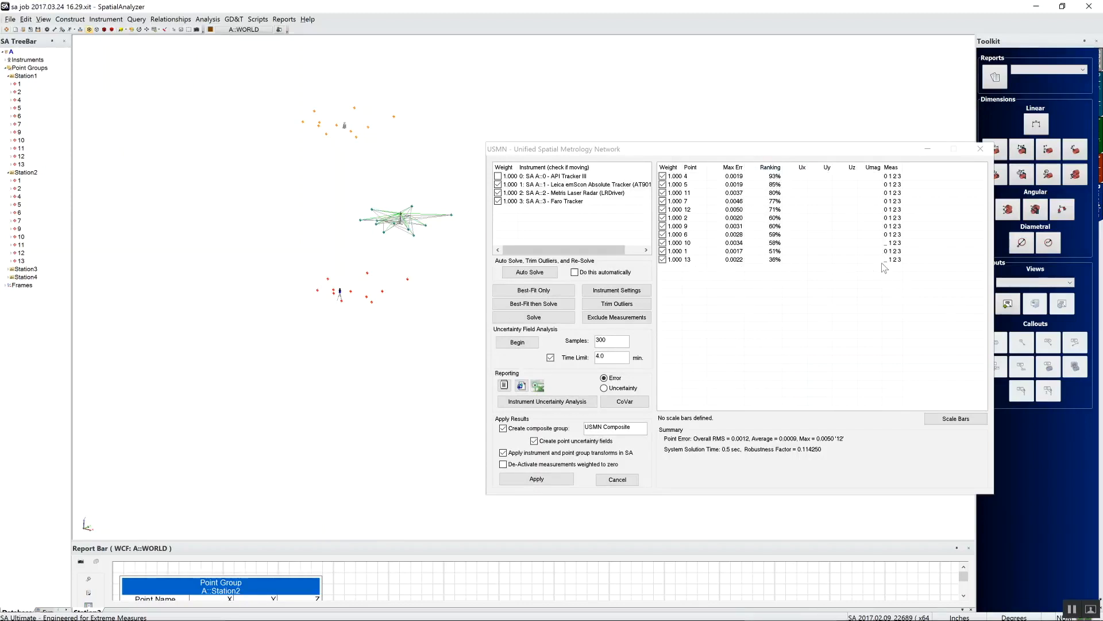
mouse_move(901, 273)
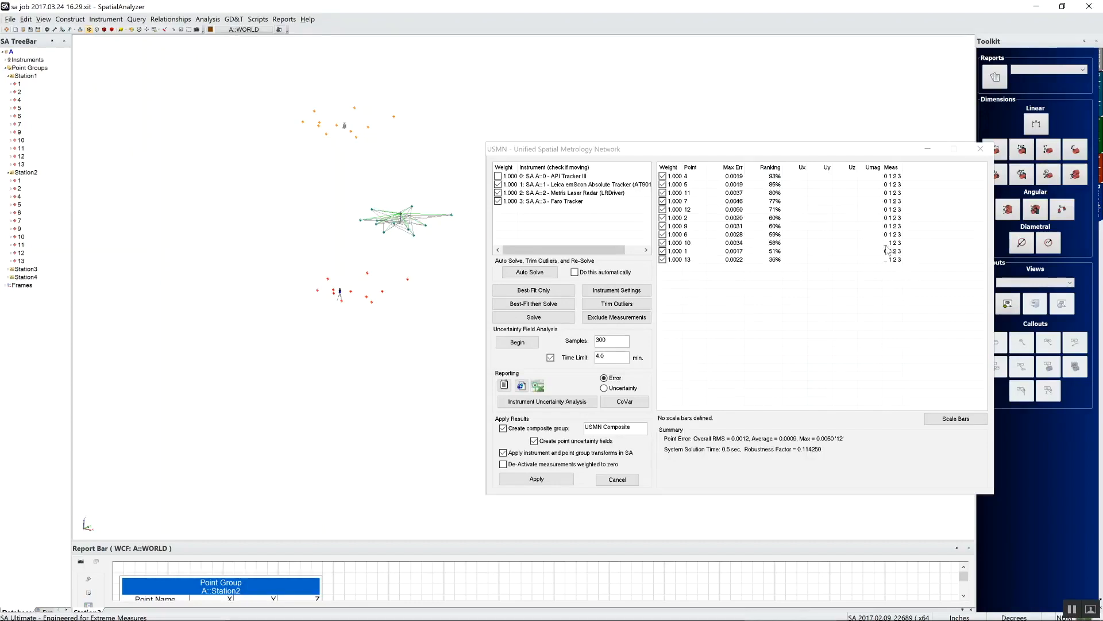
mouse_move(842, 332)
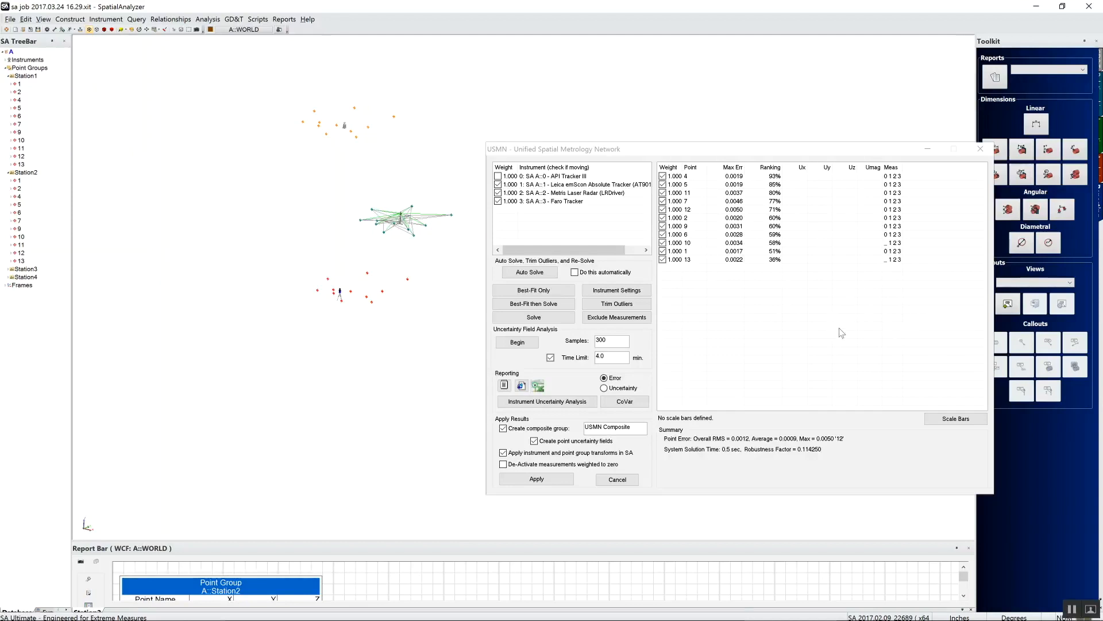
mouse_move(827, 359)
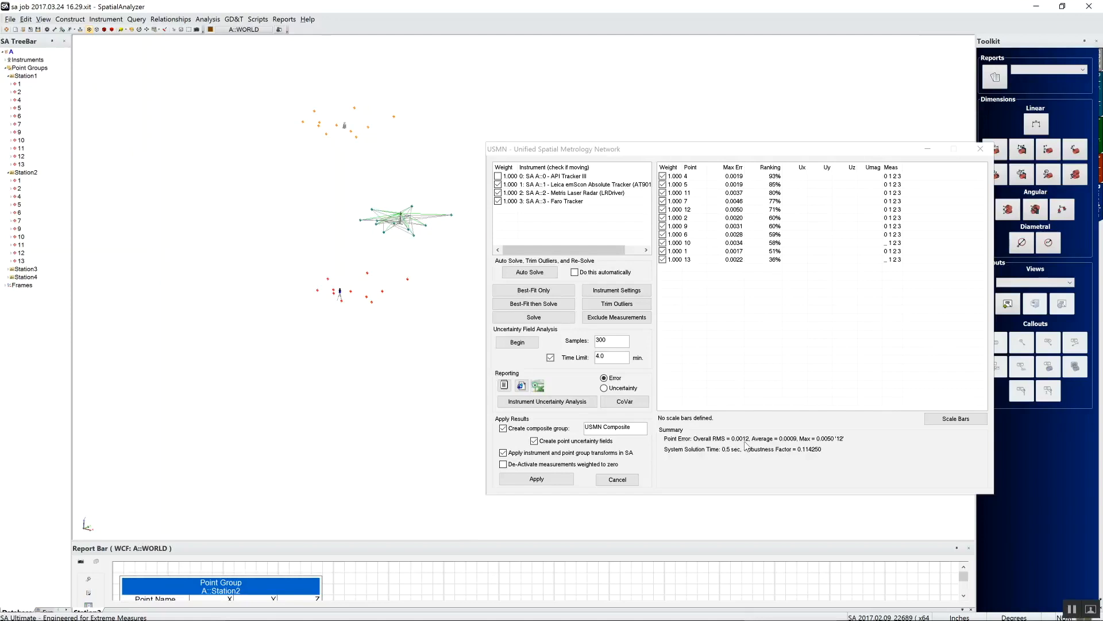
mouse_move(797, 242)
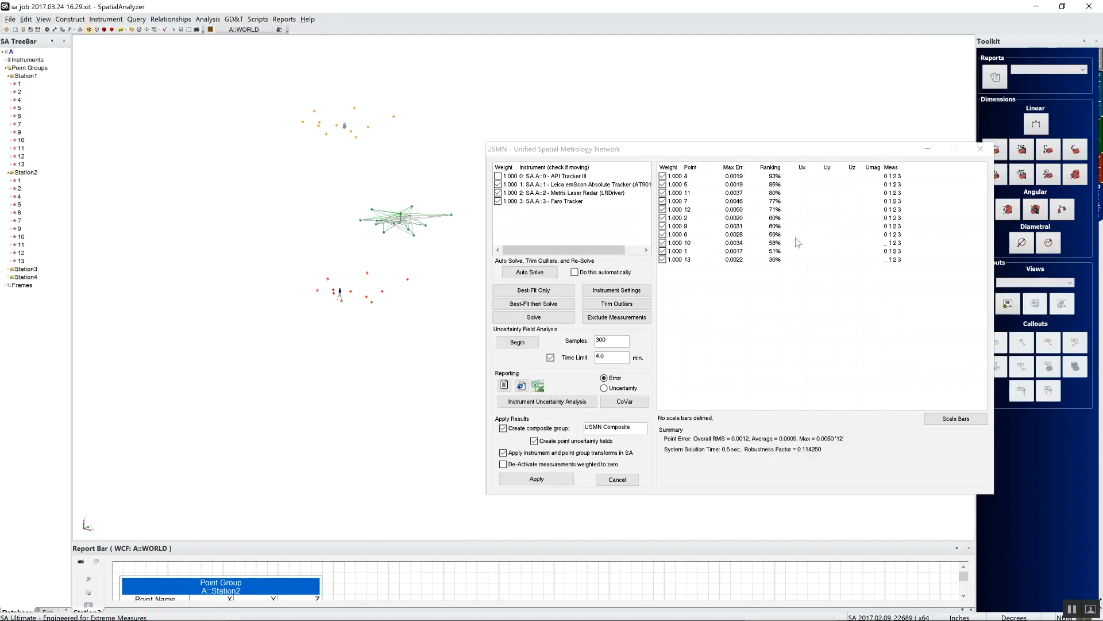
mouse_move(555, 476)
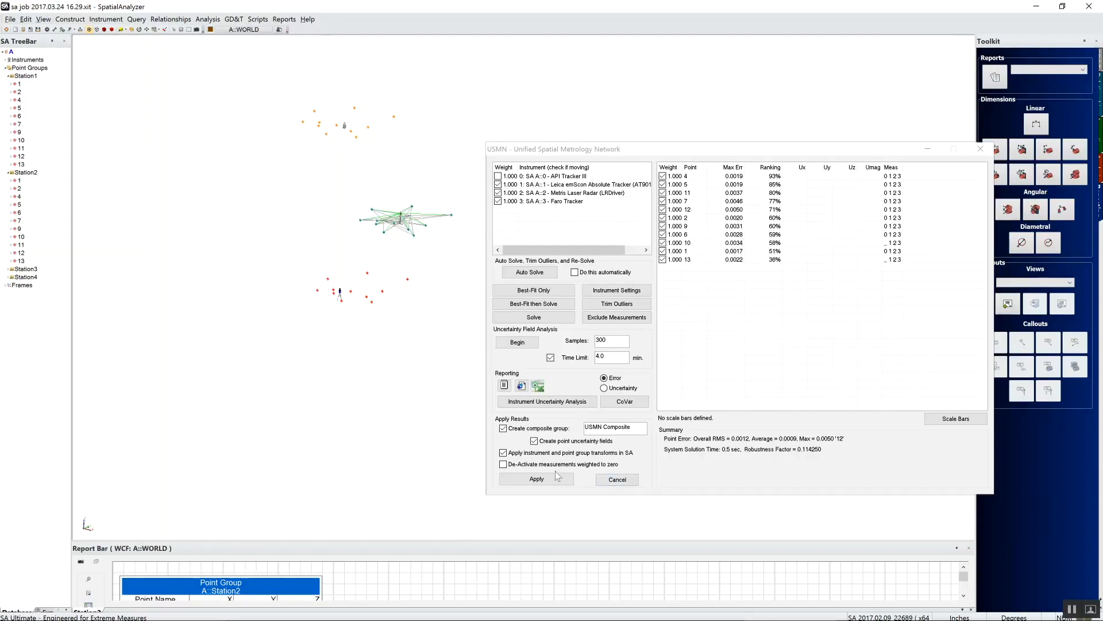
click(536, 479)
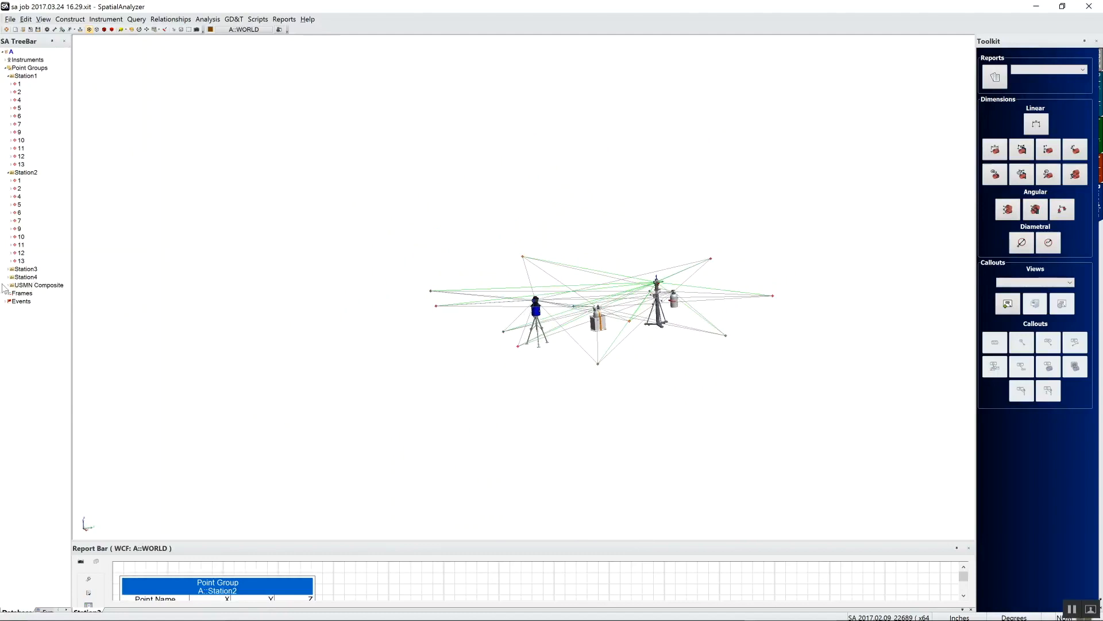
Expand the USMN Composite group in the TreeBar to list points 1 through 13
click(5, 285)
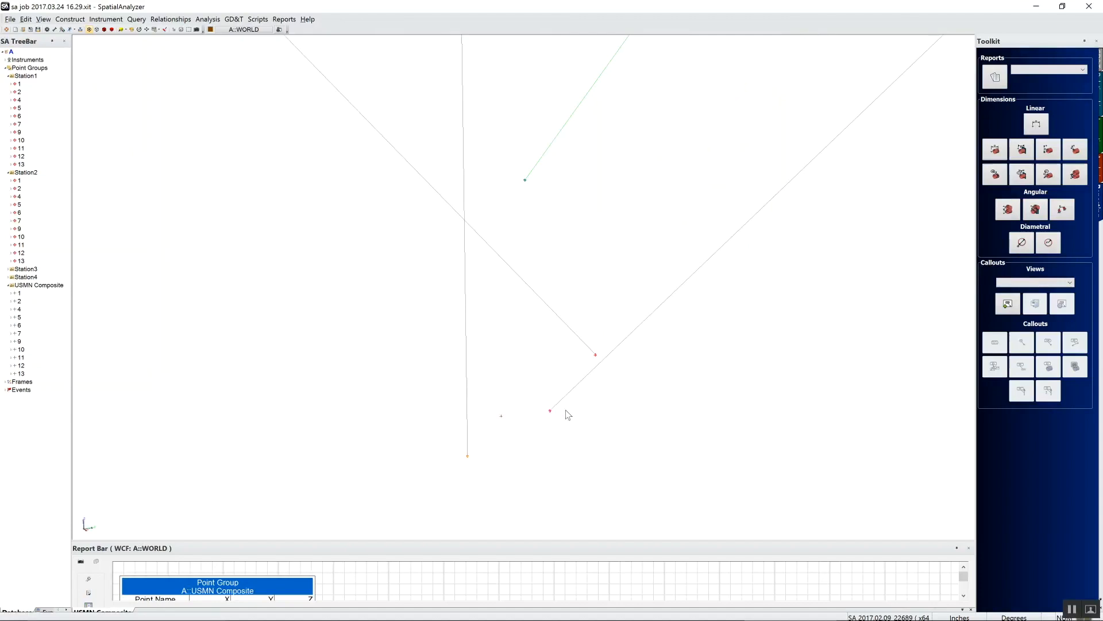
mouse_move(602, 408)
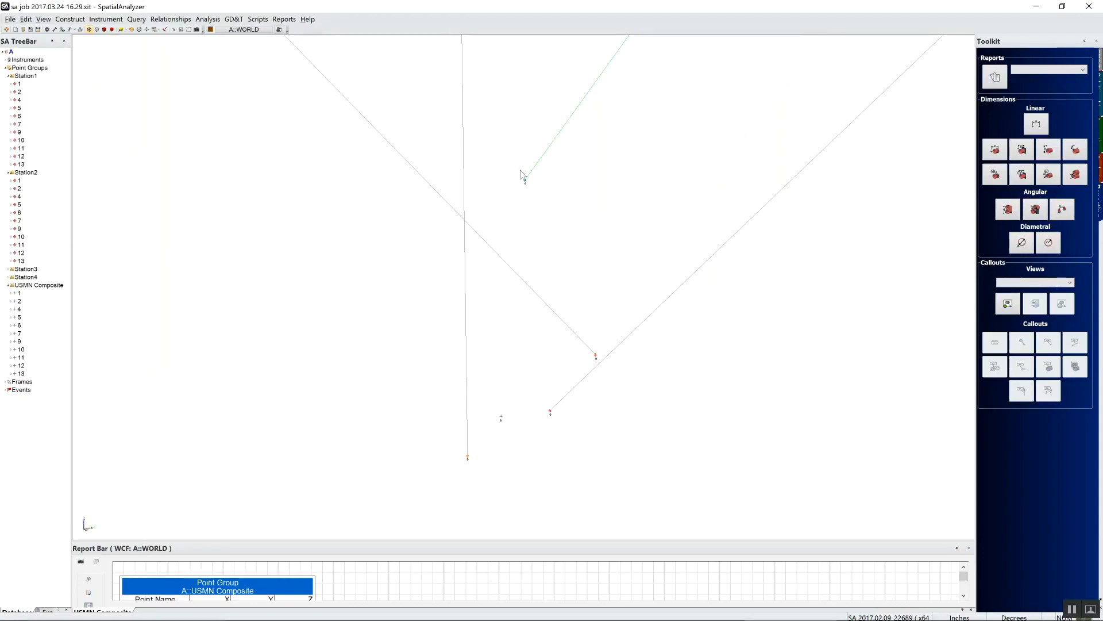
mouse_move(478, 447)
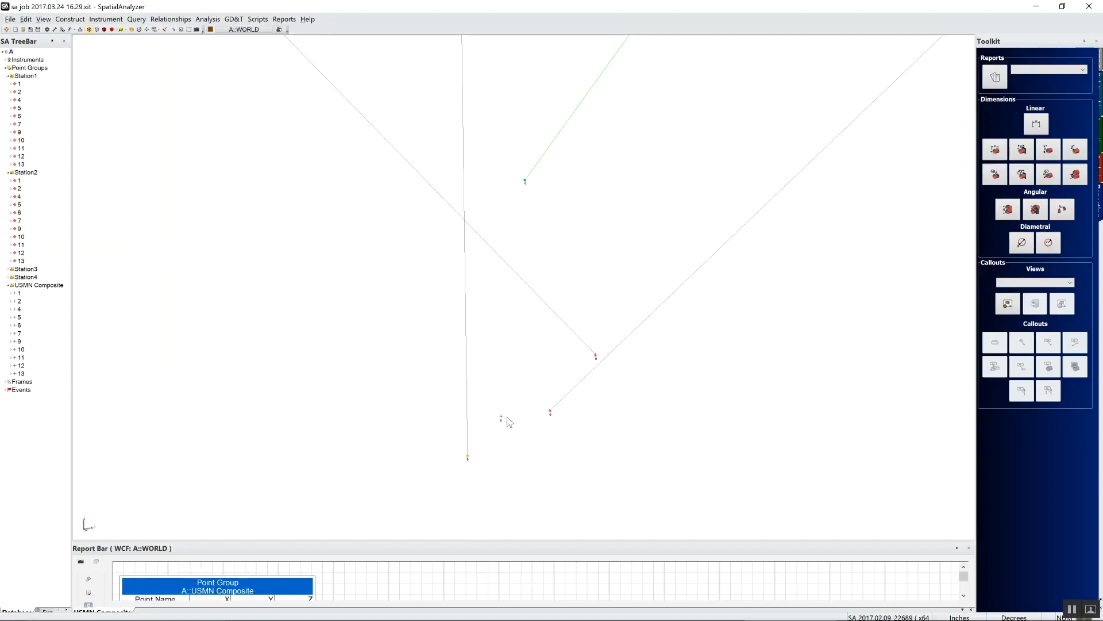
mouse_move(547, 428)
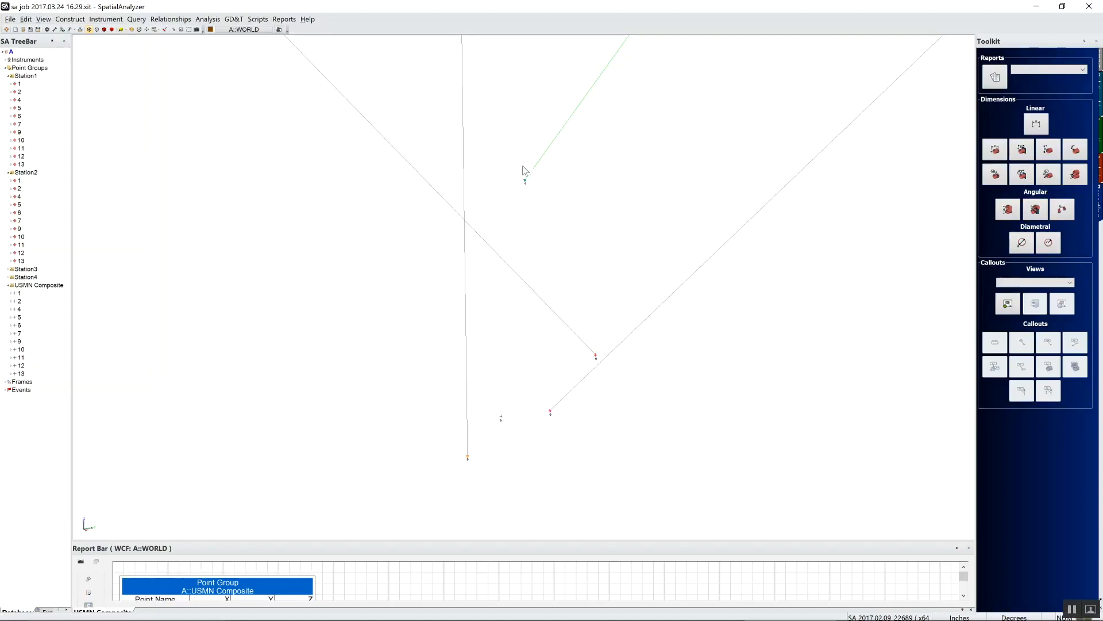
mouse_move(597, 320)
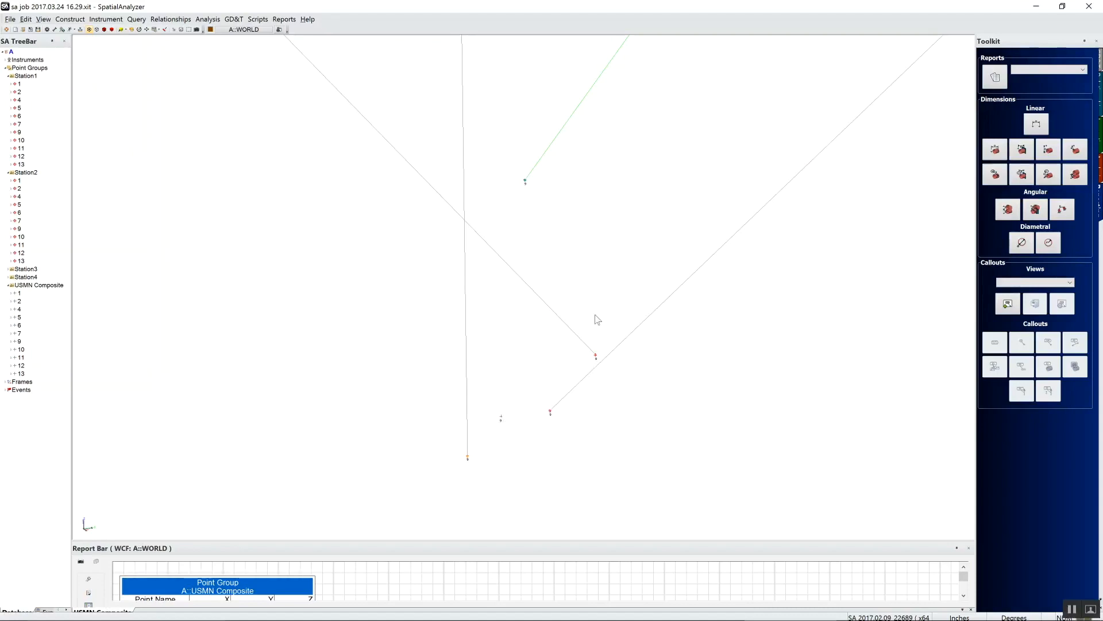
mouse_move(562, 414)
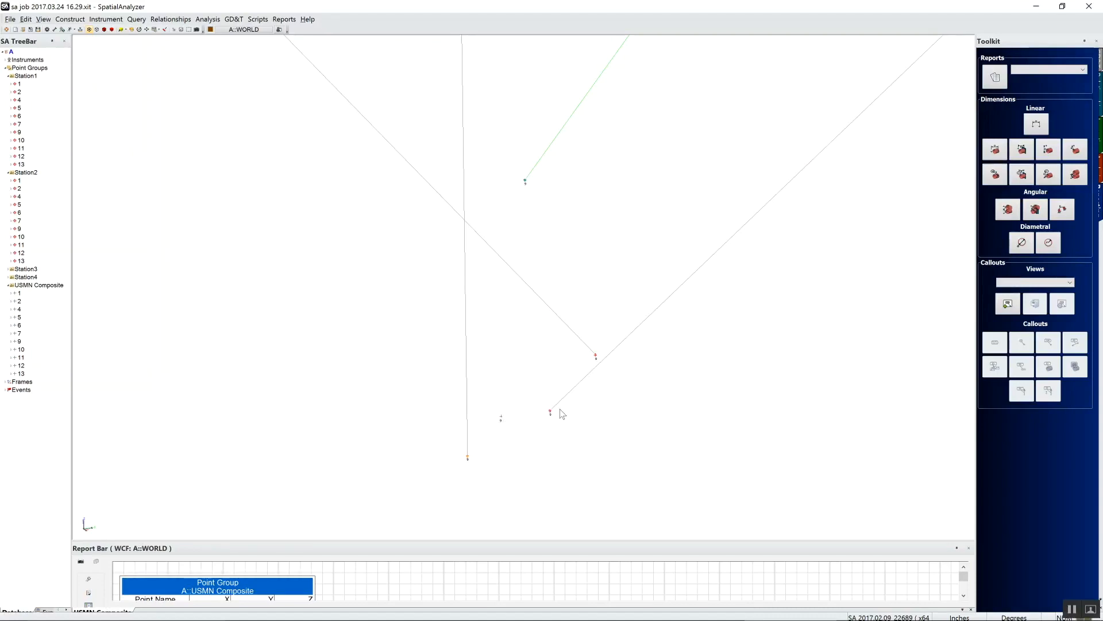
mouse_move(503, 416)
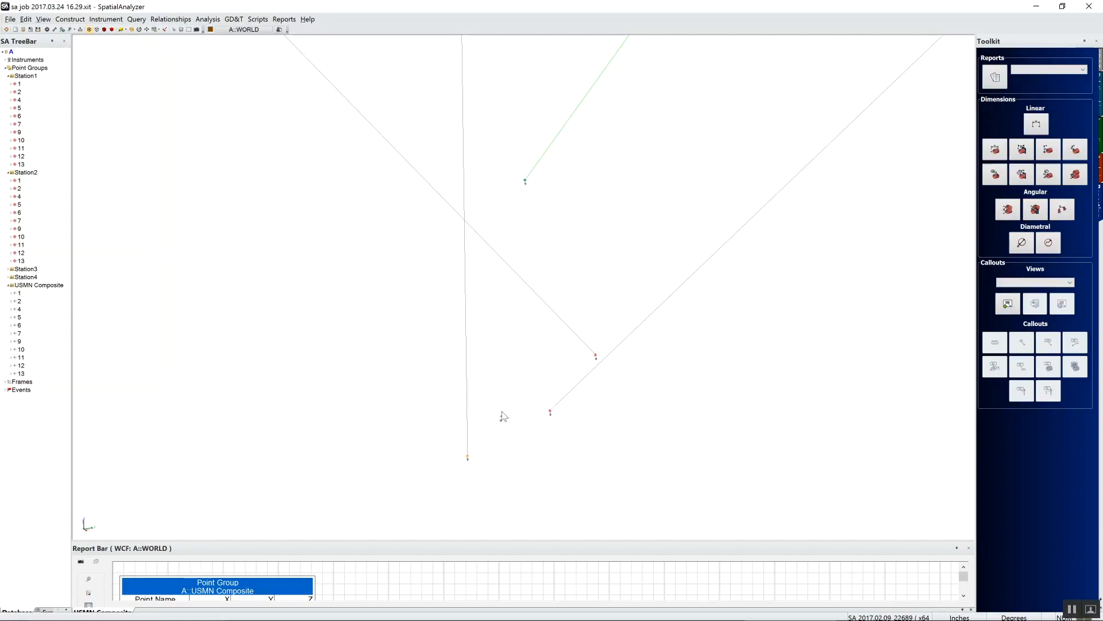
mouse_move(504, 424)
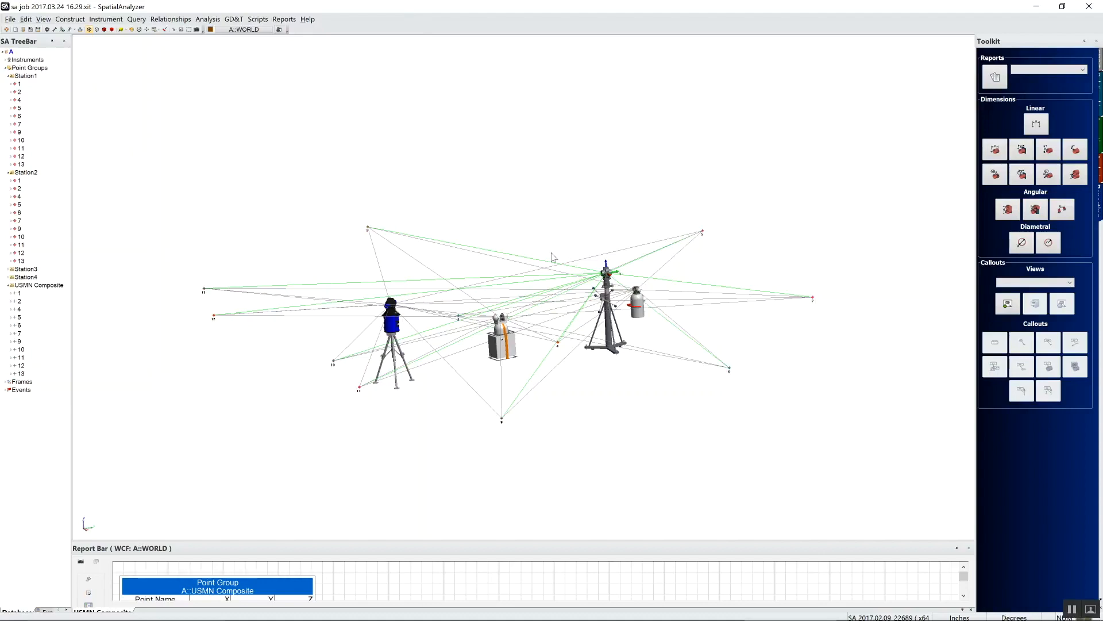
mouse_move(730, 205)
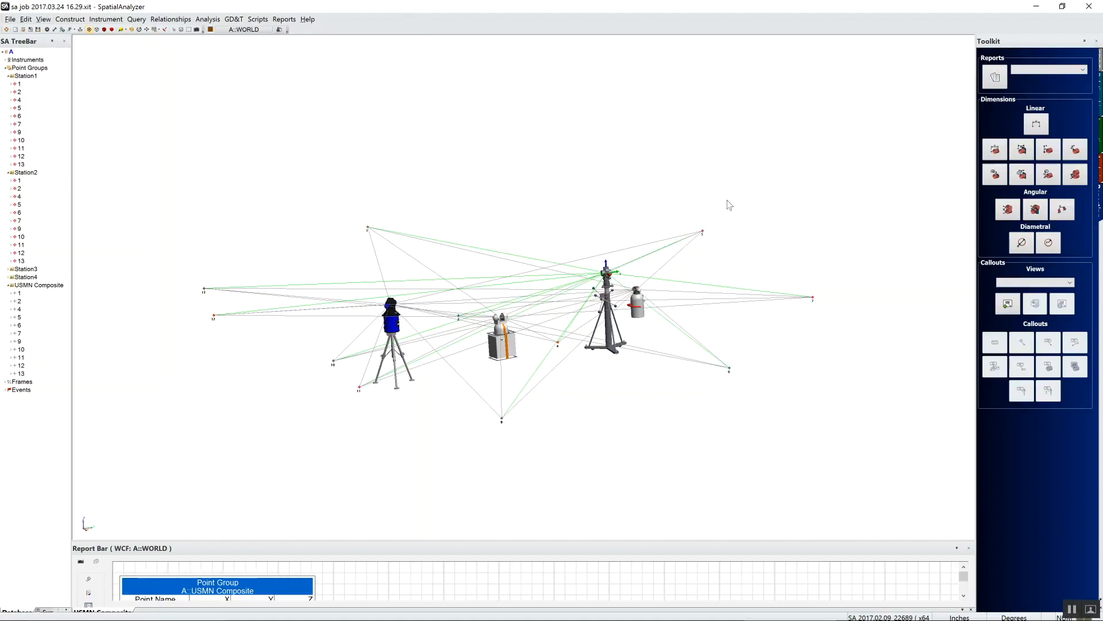